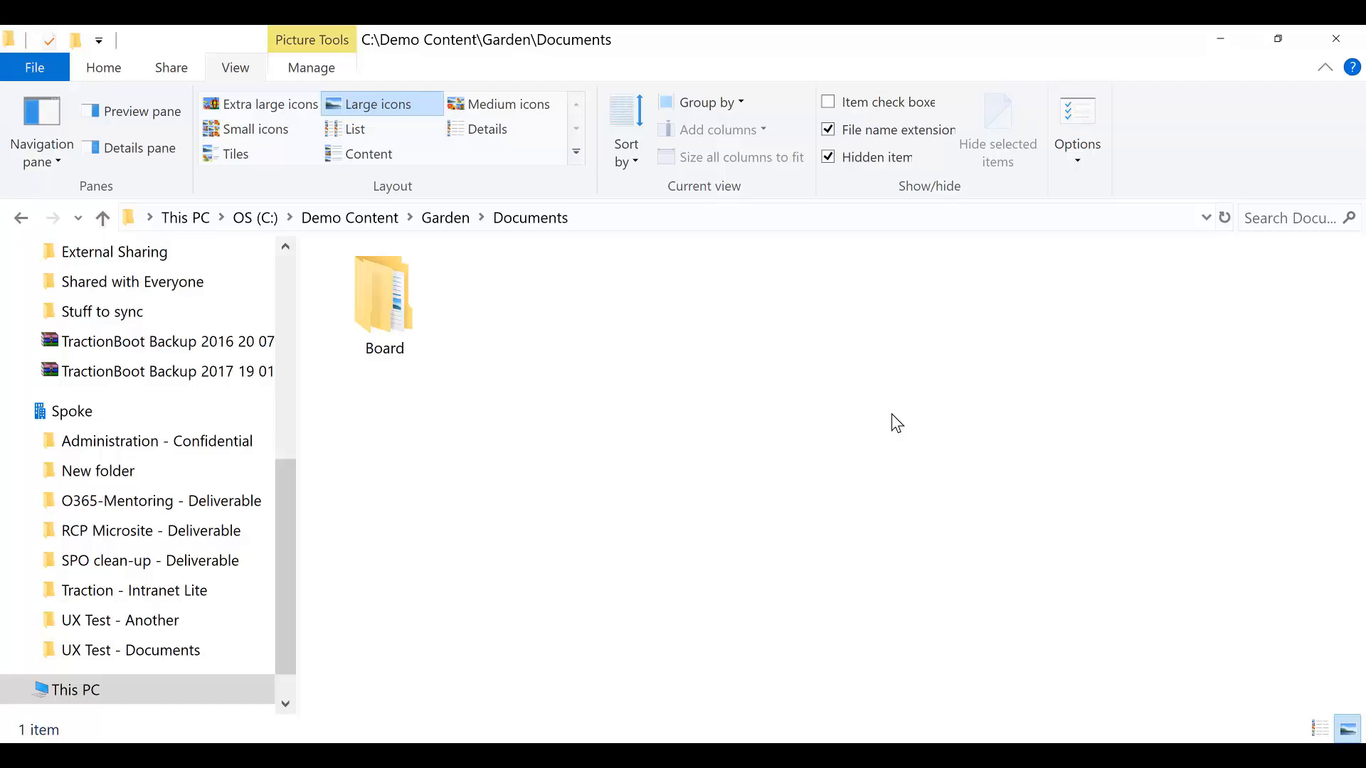
- Open the Yellow Papers folder inside Board and begin copying Tips and tricks 01.pptx
{"action": "double_click", "coordinate": [383, 296]}
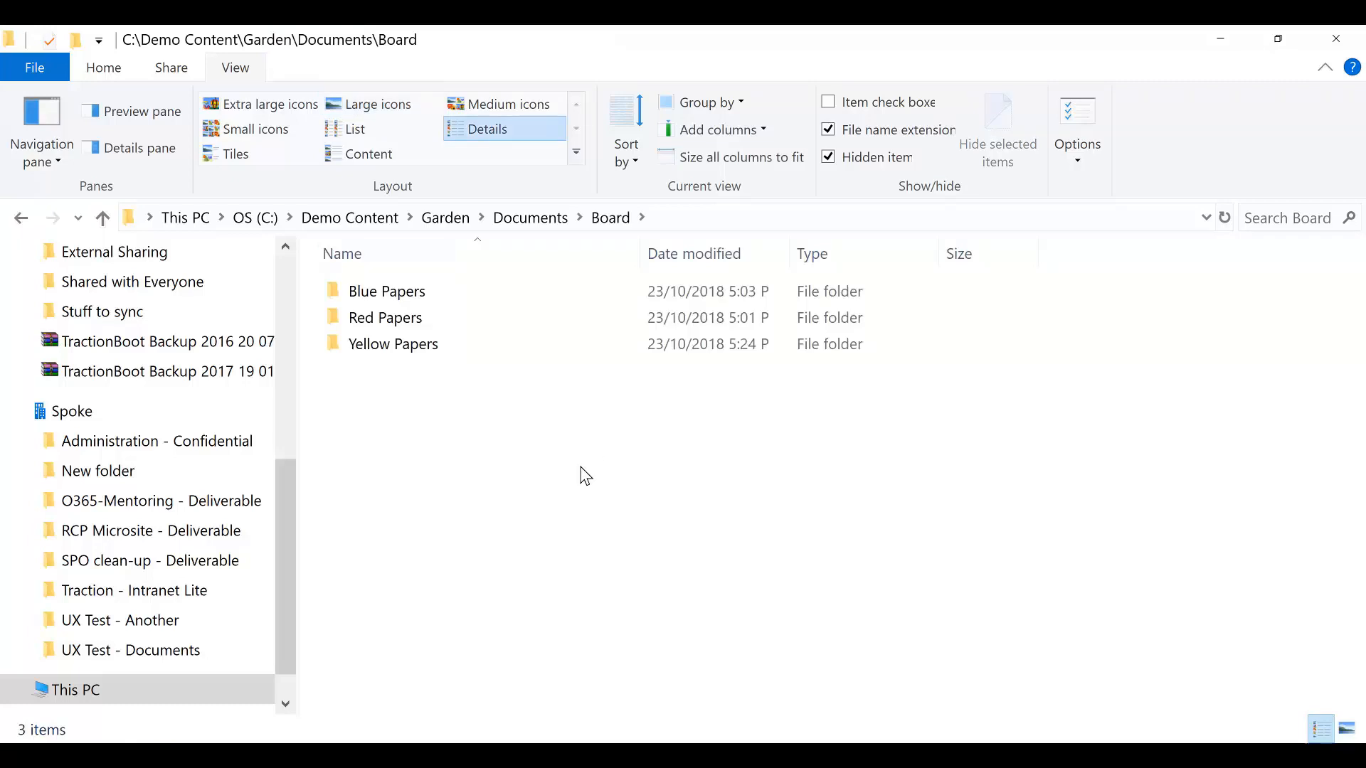
{"action": "left_click", "coordinate": [393, 343]}
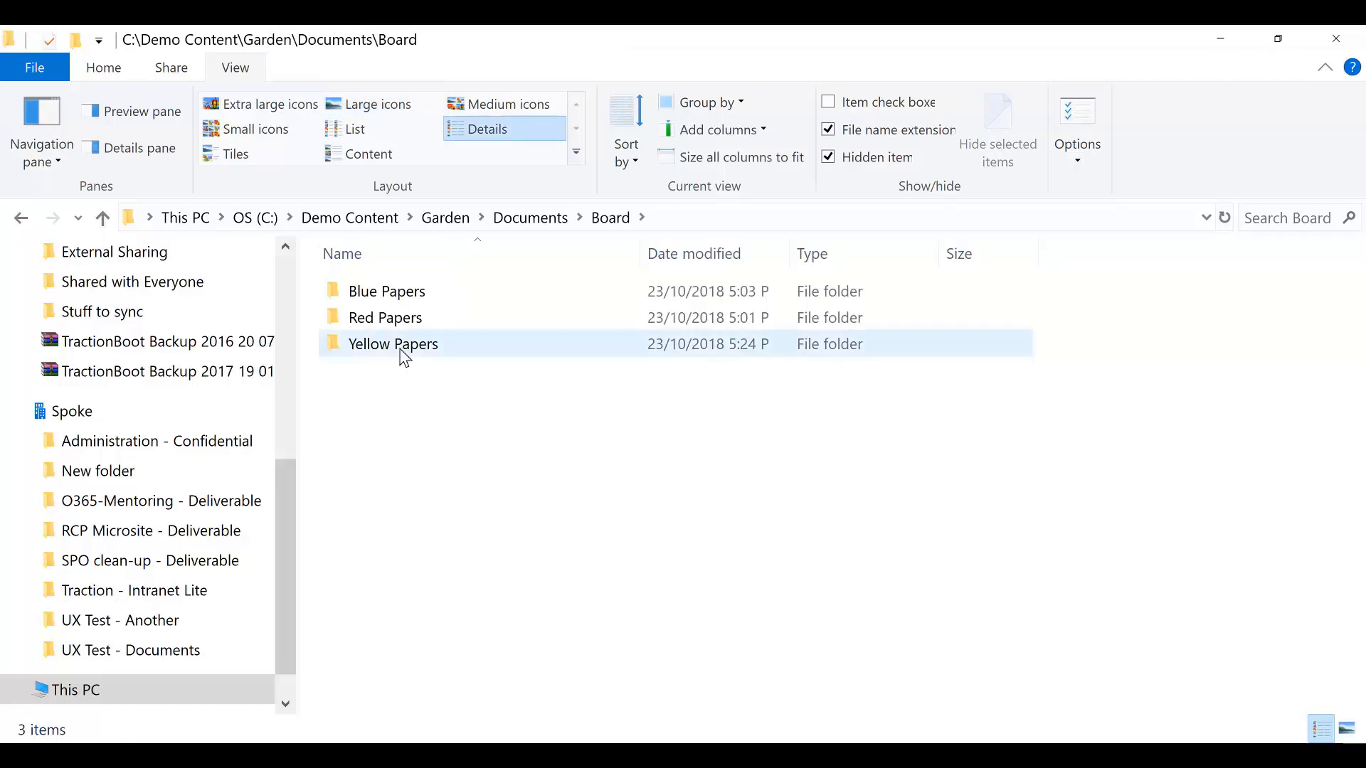
{"action": "double_click", "coordinate": [392, 343]}
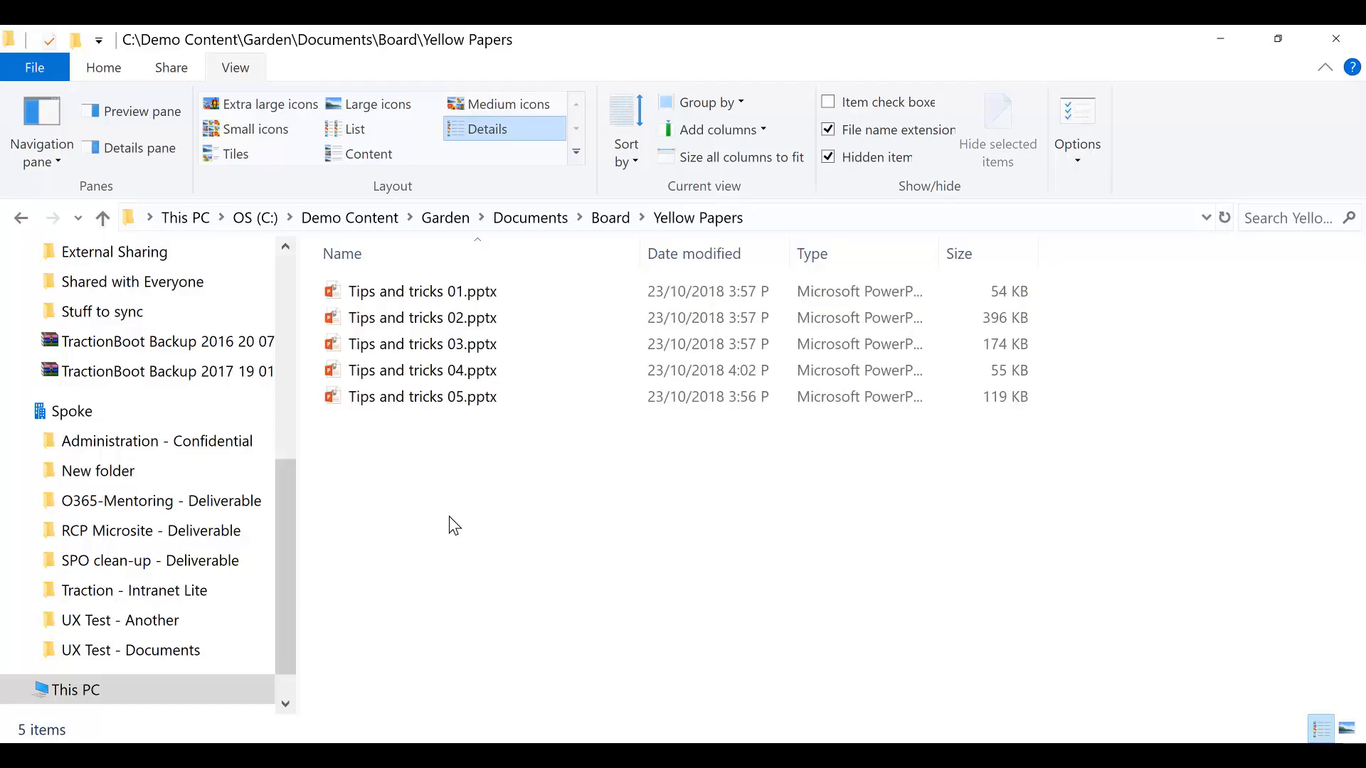
{"action": "right_click", "coordinate": [422, 291]}
{"action": "type", "text": "Tips and tricks Example.pptx"}
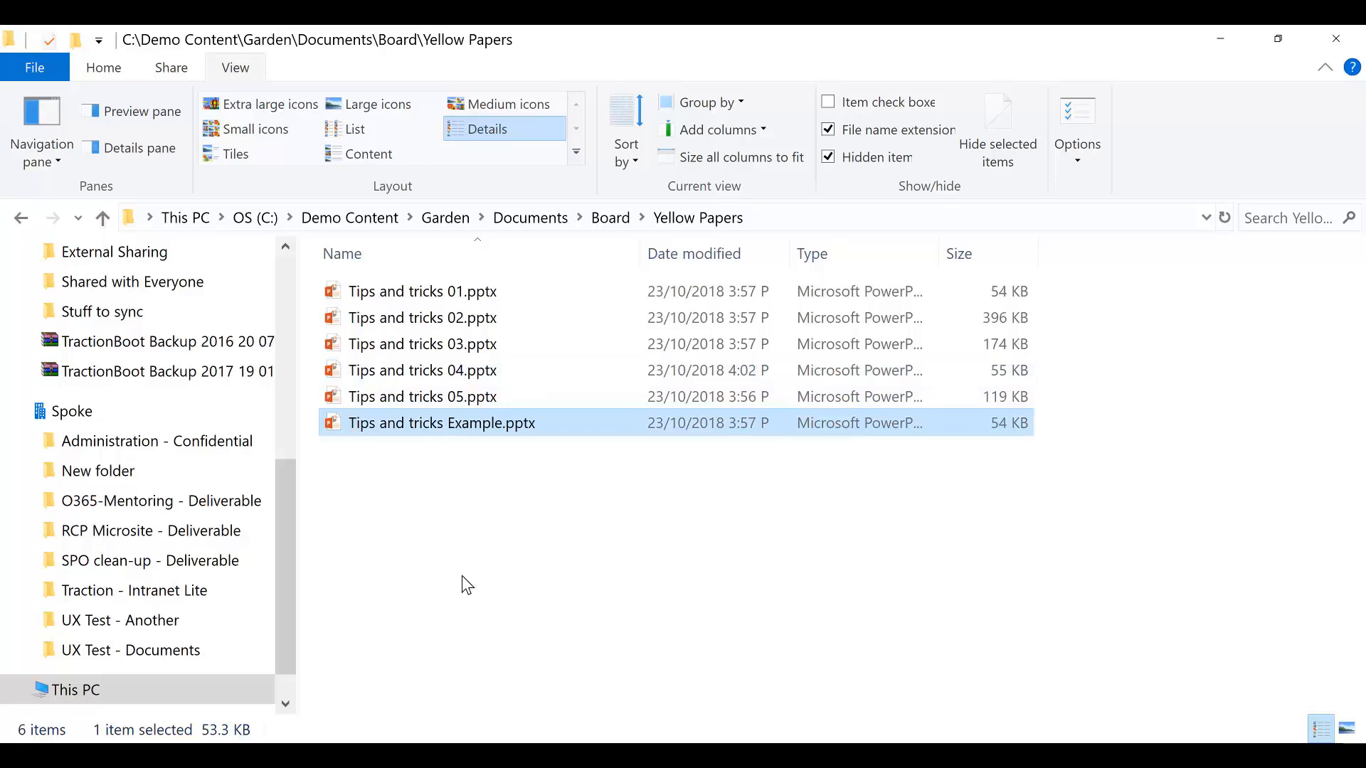
{"action": "mouse_move", "coordinate": [463, 441]}
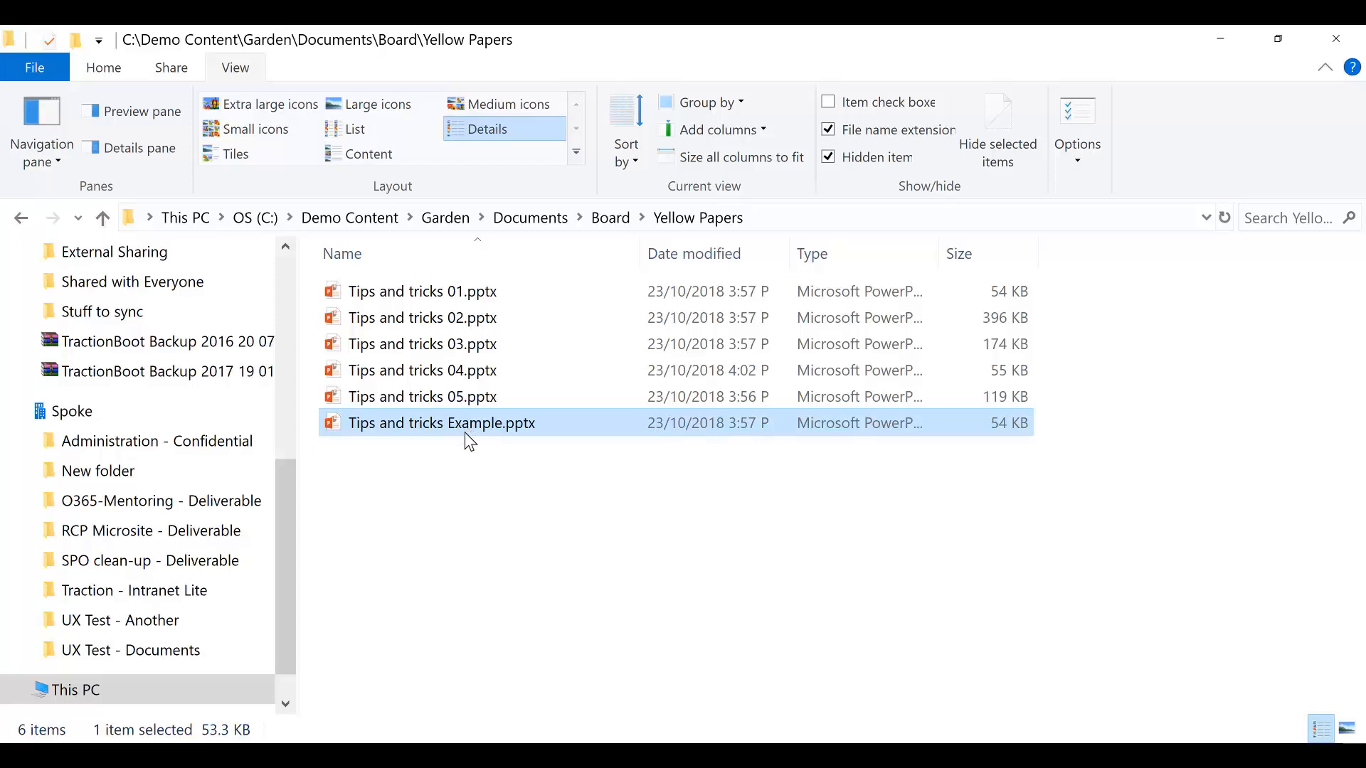
{"action": "mouse_move", "coordinate": [466, 427]}
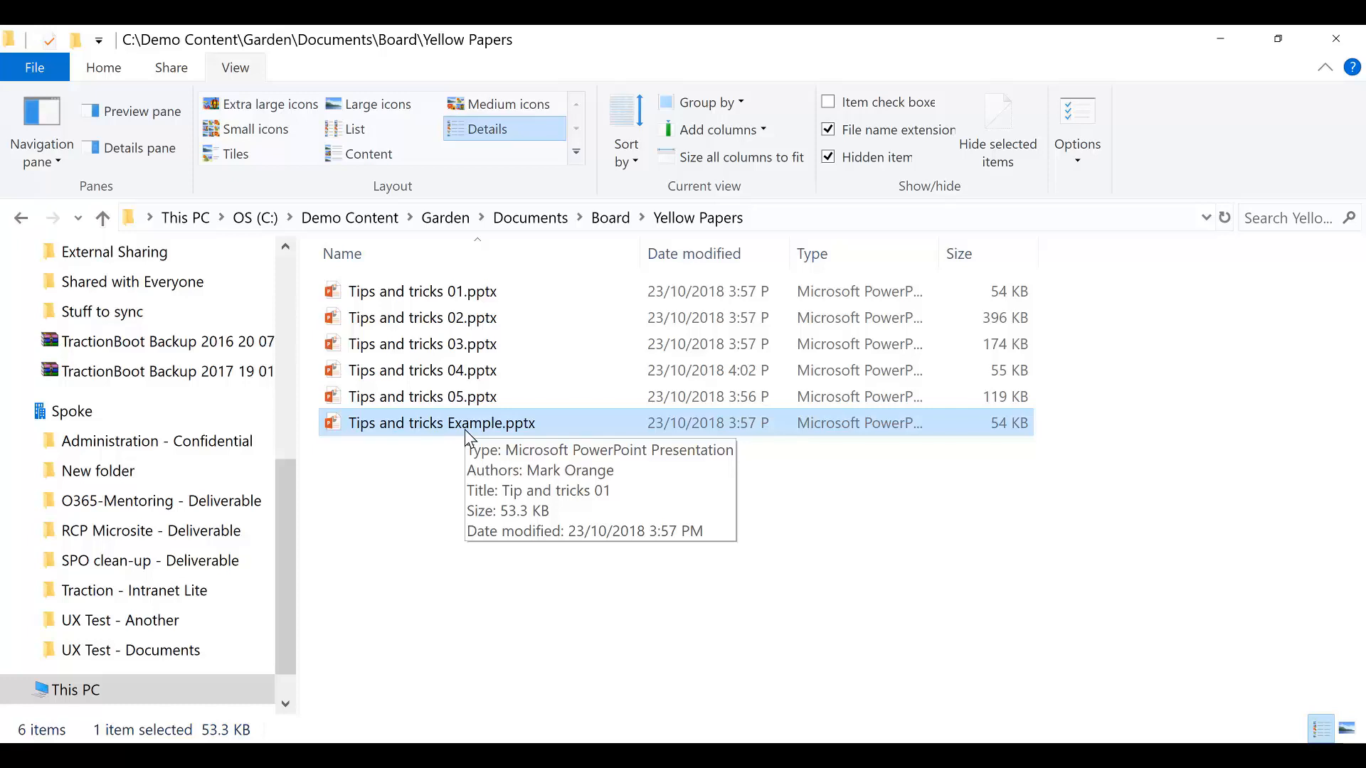
- Cut Tips and tricks Example.pptx from Yellow Papers and paste it into Blue Papers
{"action": "right_click", "coordinate": [439, 423]}
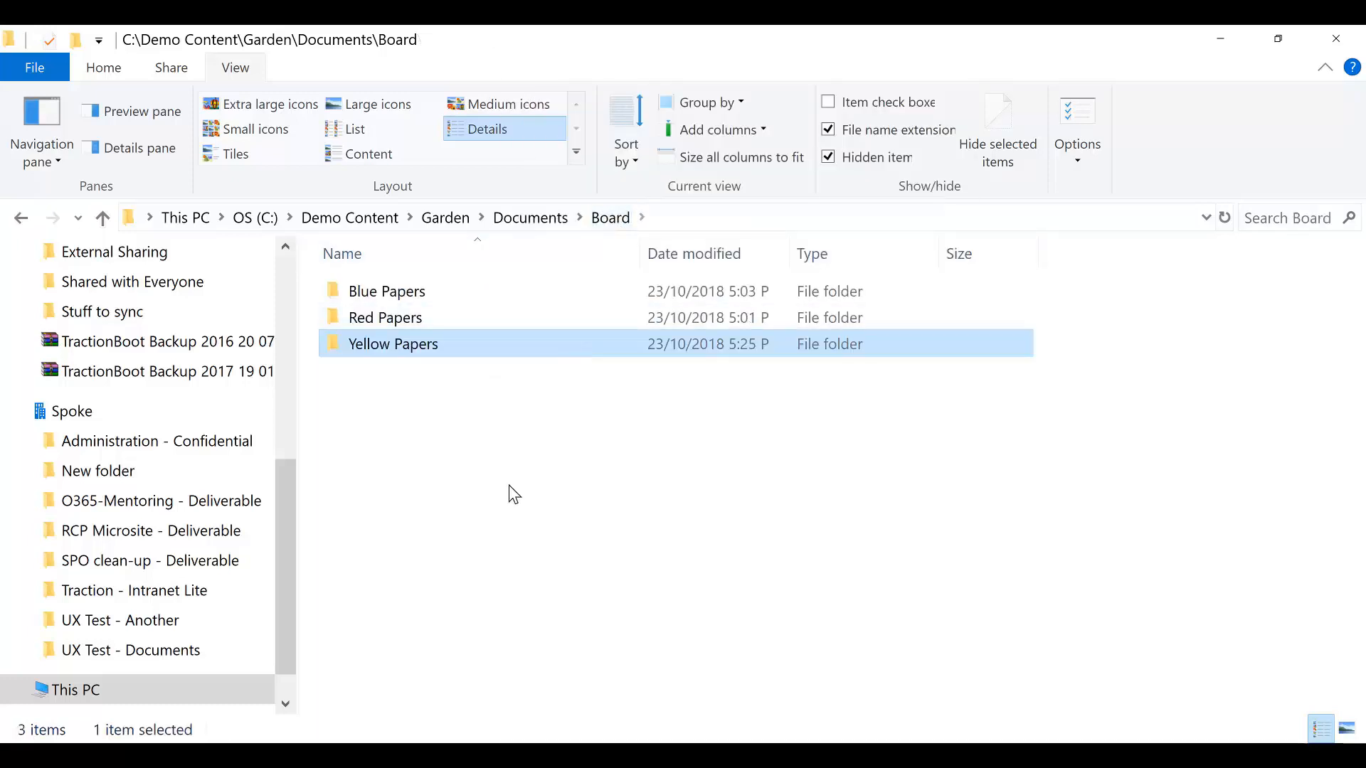
{"action": "mouse_move", "coordinate": [410, 291]}
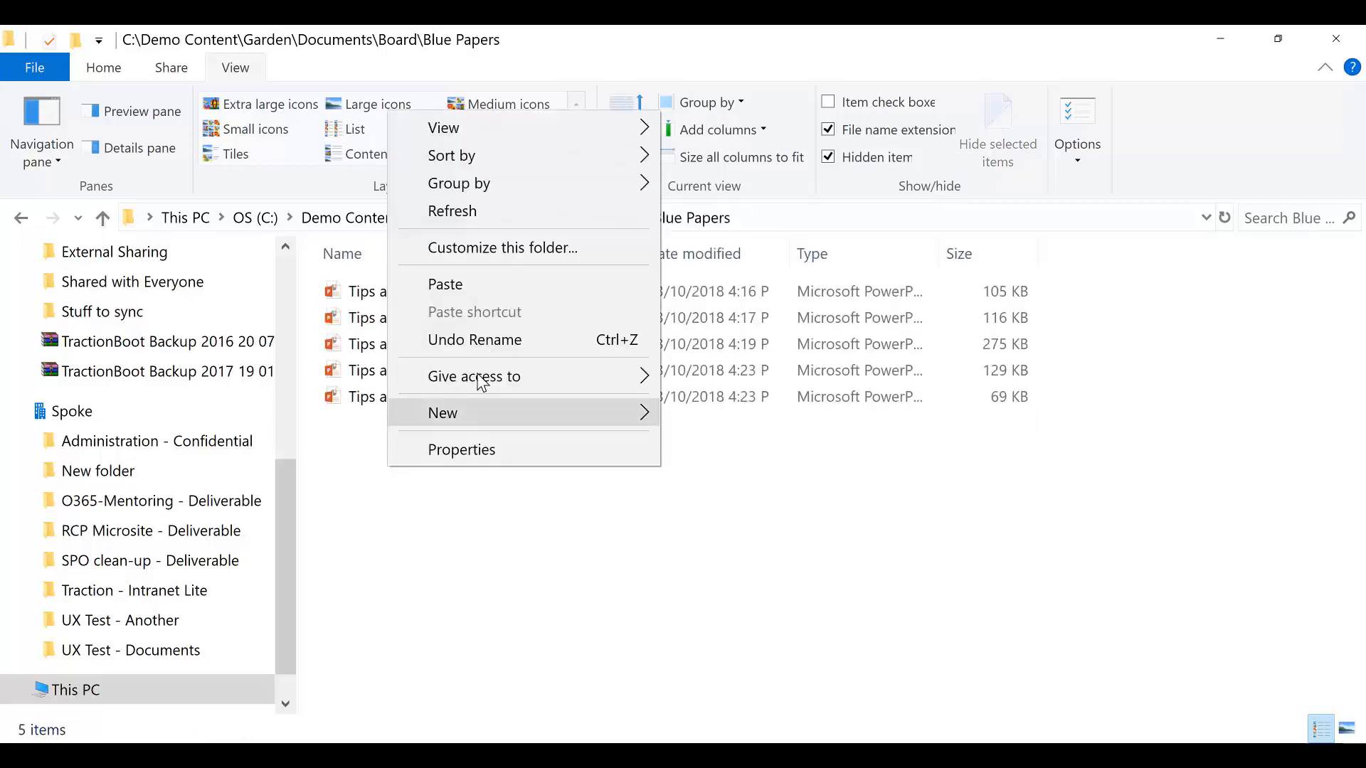
{"action": "left_click", "coordinate": [488, 128]}
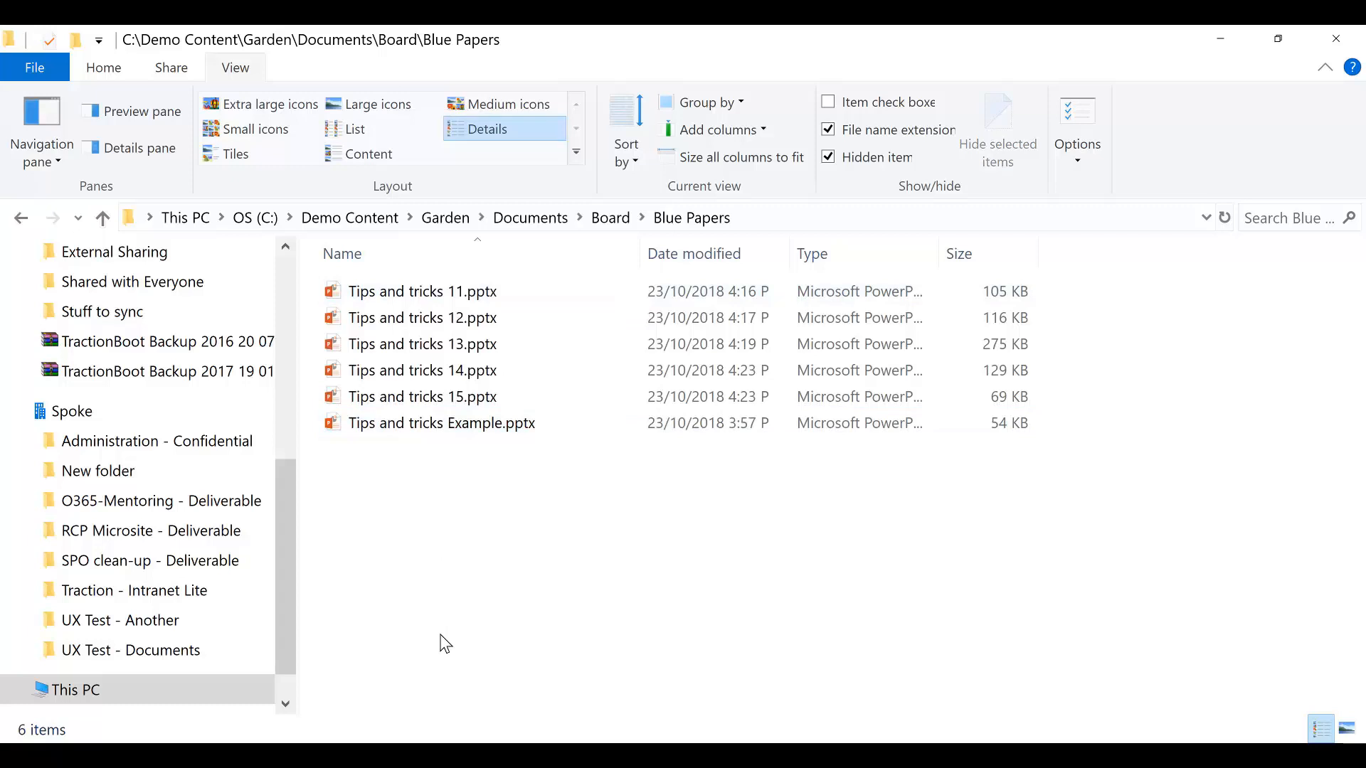
{"action": "mouse_move", "coordinate": [418, 540]}
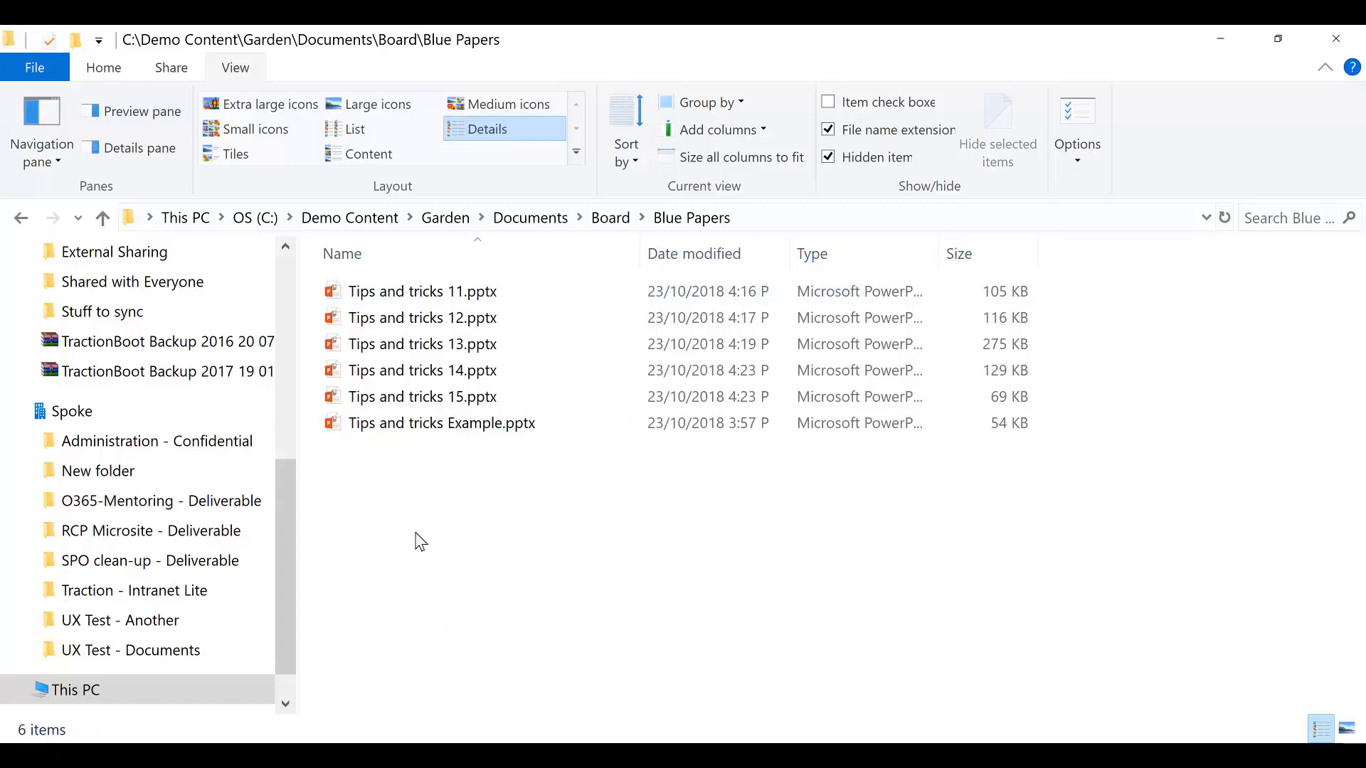
- Create a new folder named 'Example Folder' in Blue Papers
{"action": "right_click", "coordinate": [420, 540]}
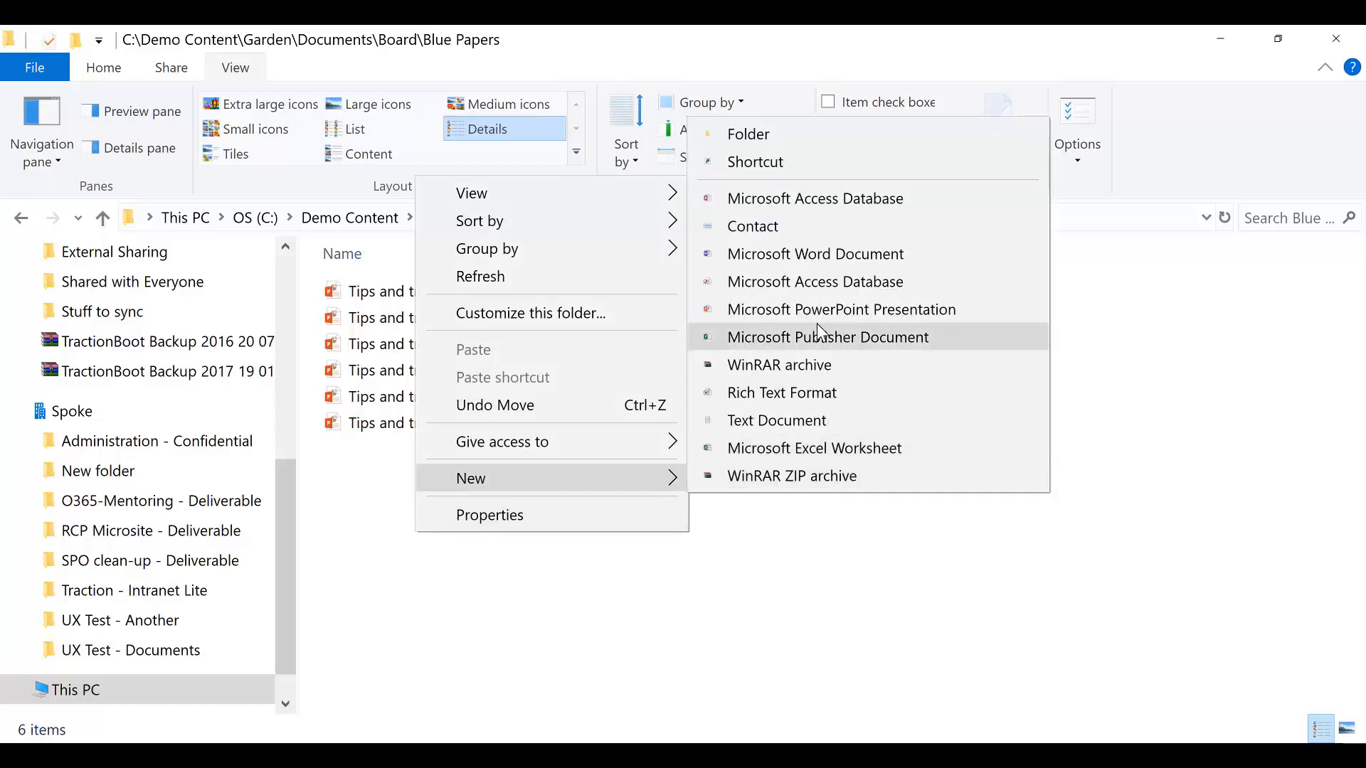
{"action": "left_click", "coordinate": [748, 133]}
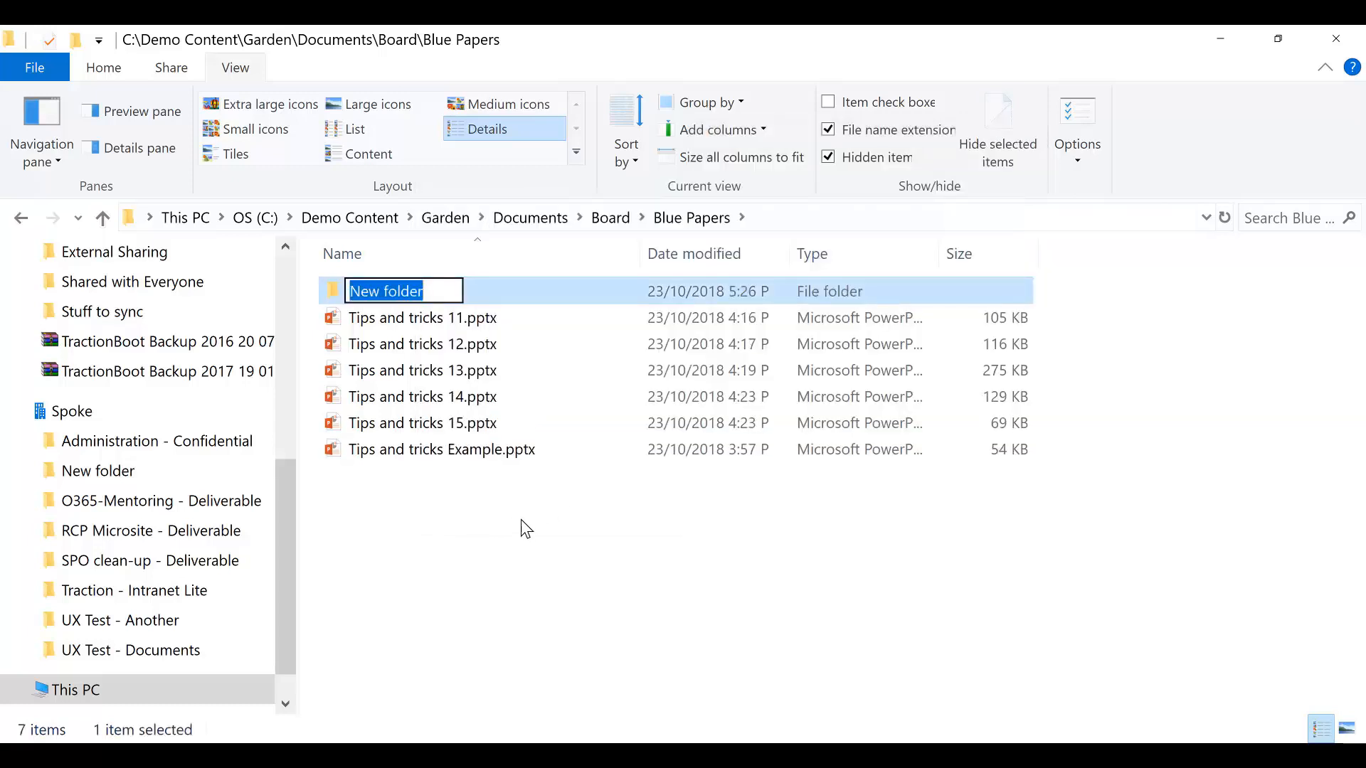
{"action": "type", "text": "Example Folder"}
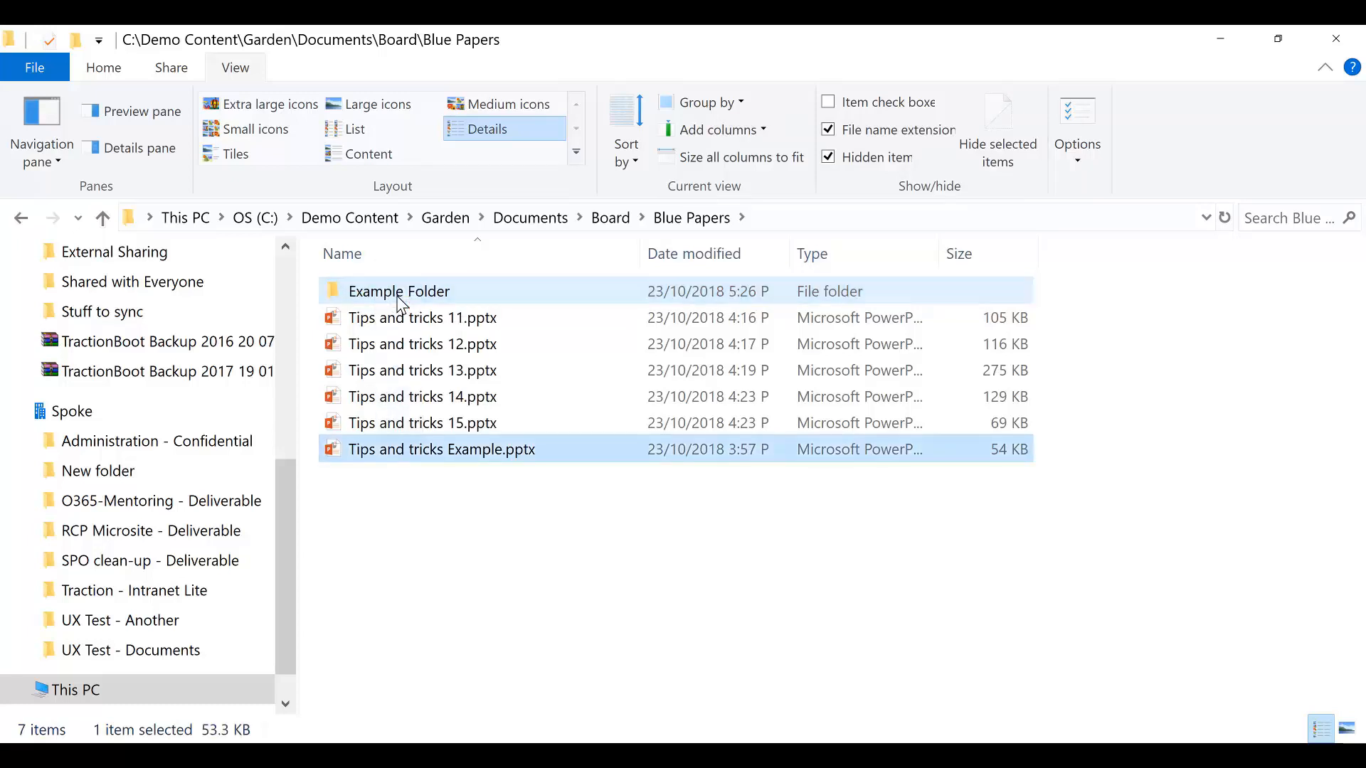
- Move Tips and tricks Example.pptx into Example Folder and open that folder
{"action": "left_click", "coordinate": [996, 126]}
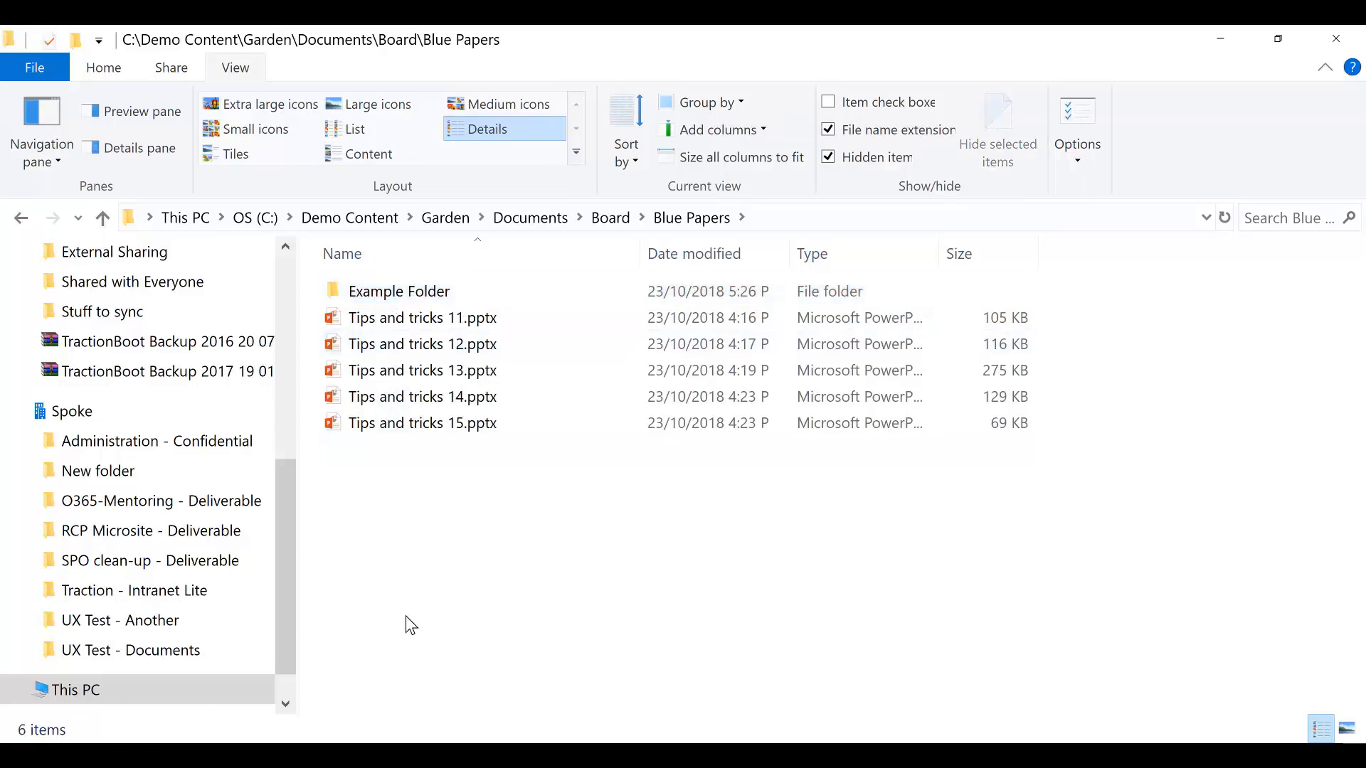
{"action": "left_click", "coordinate": [399, 291]}
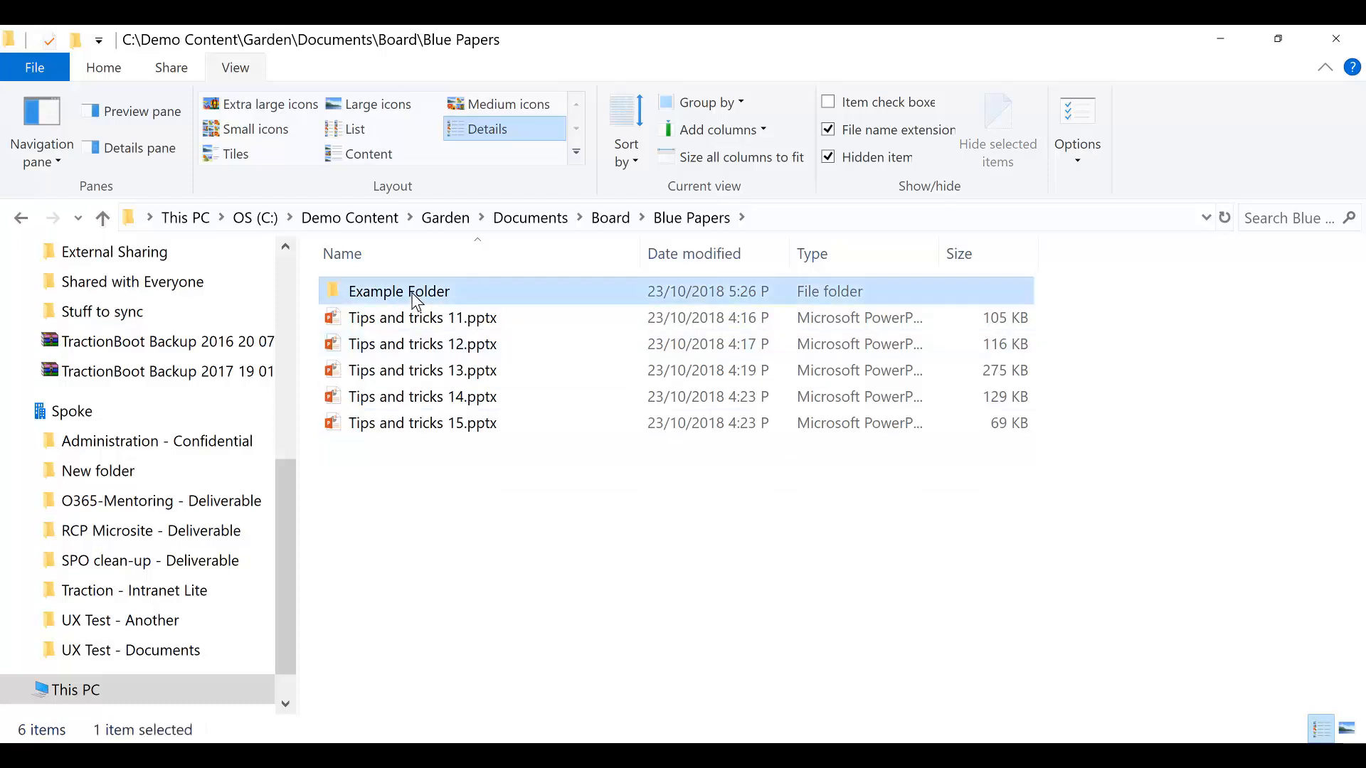
{"action": "double_click", "coordinate": [399, 291]}
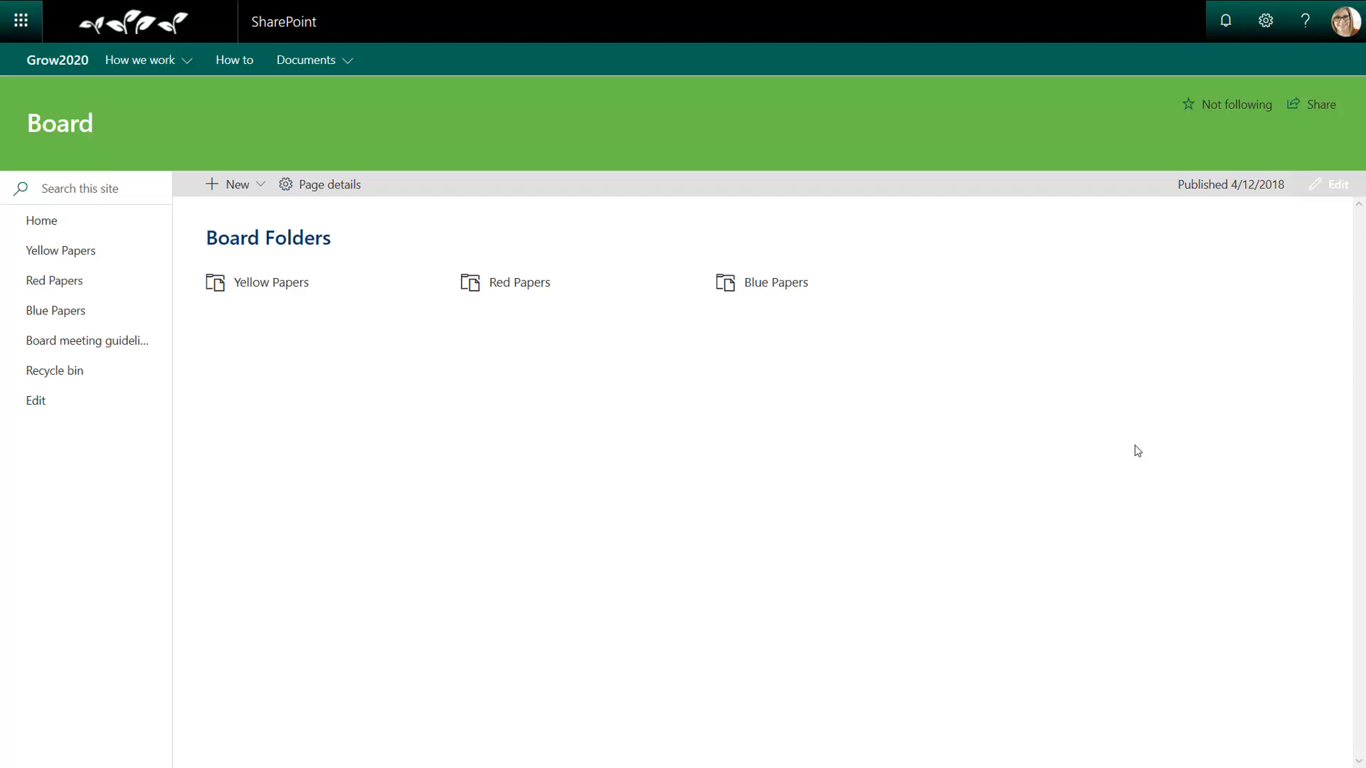
{"action": "mouse_move", "coordinate": [251, 281]}
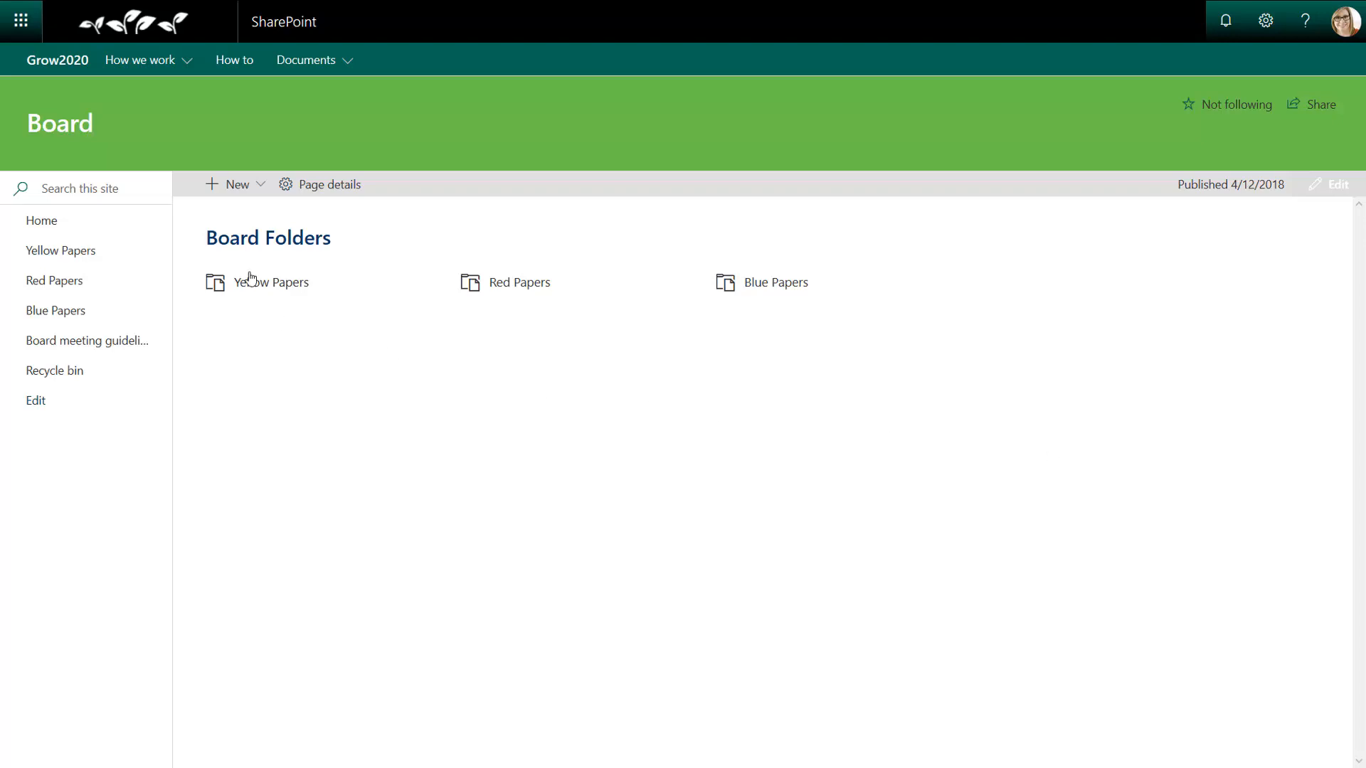
- Copy Tips and tricks 05.pptx into the current Yellow Papers library, producing Tips and tricks 051.pptx
{"action": "left_click", "coordinate": [275, 281]}
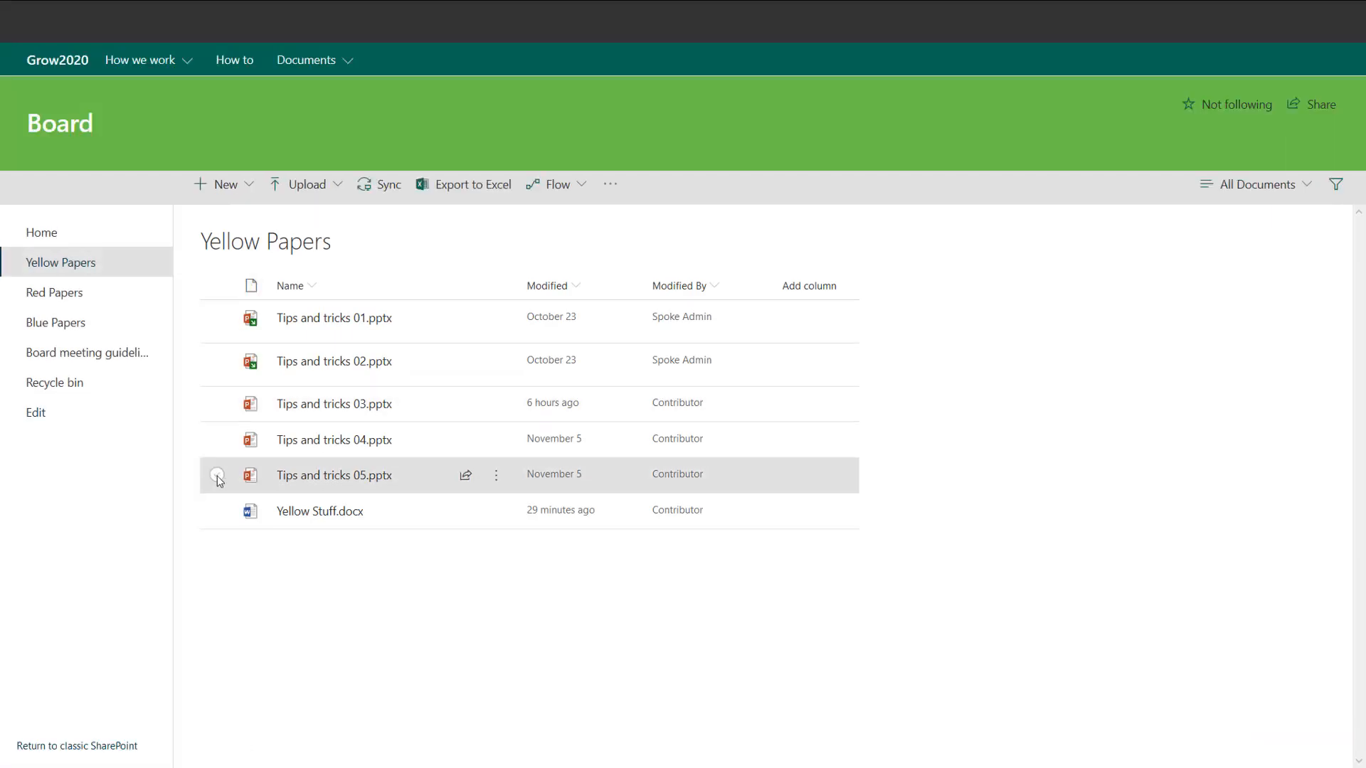
{"action": "left_click", "coordinate": [217, 475]}
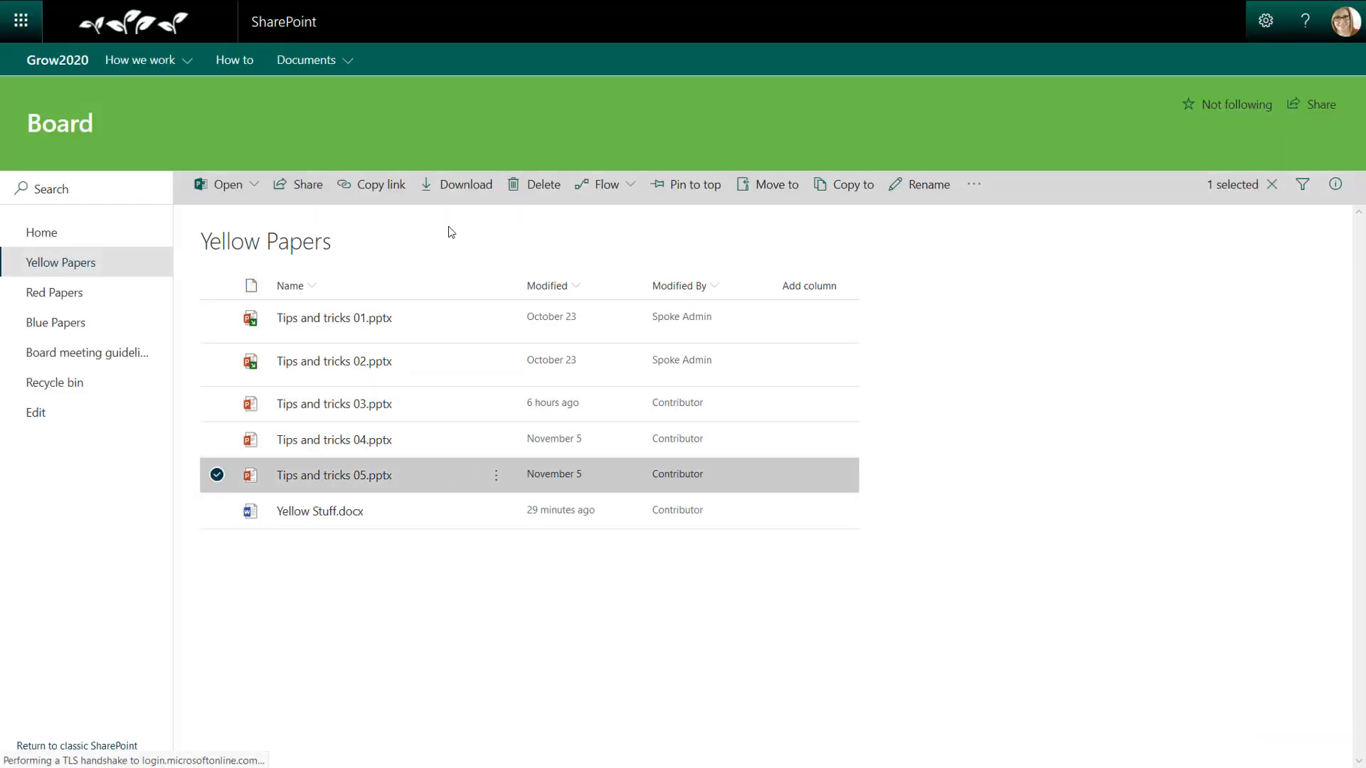
{"action": "left_click", "coordinate": [842, 184]}
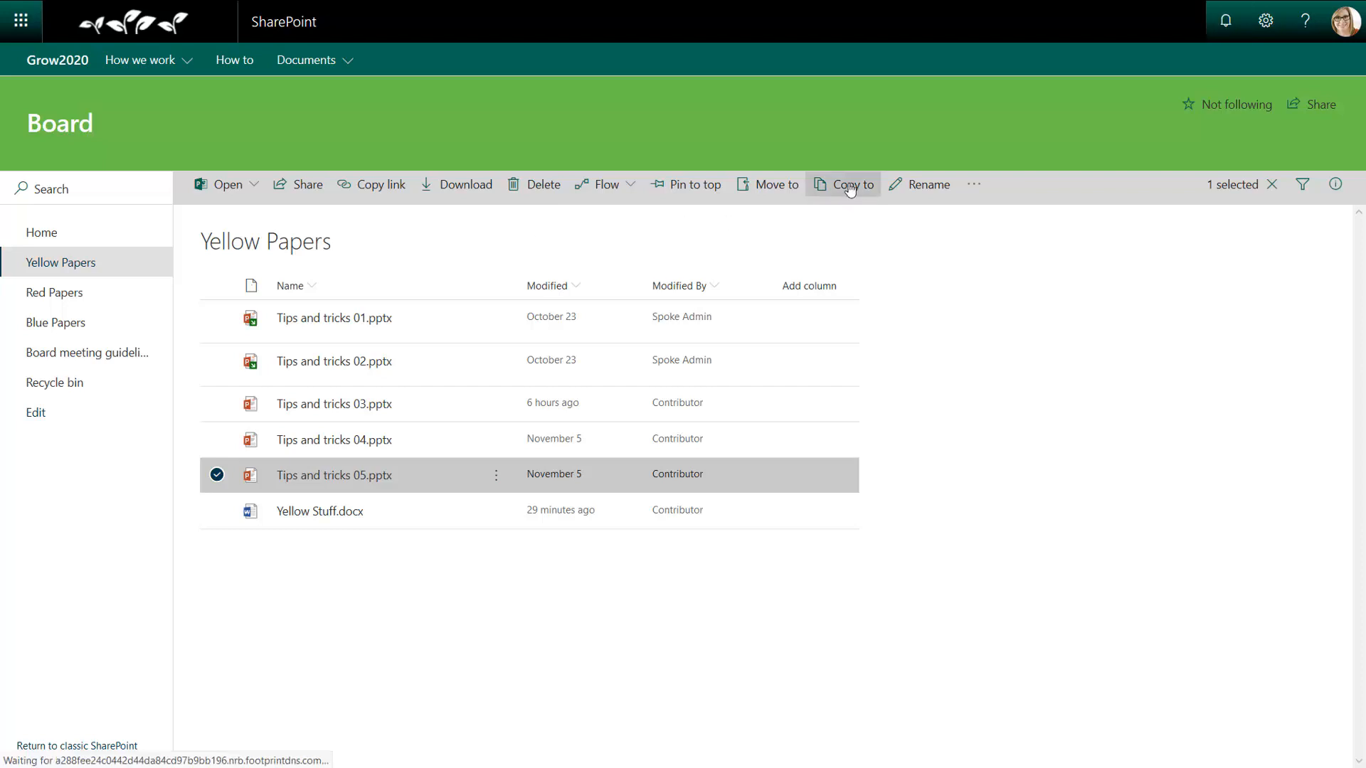
{"action": "left_click", "coordinate": [850, 183]}
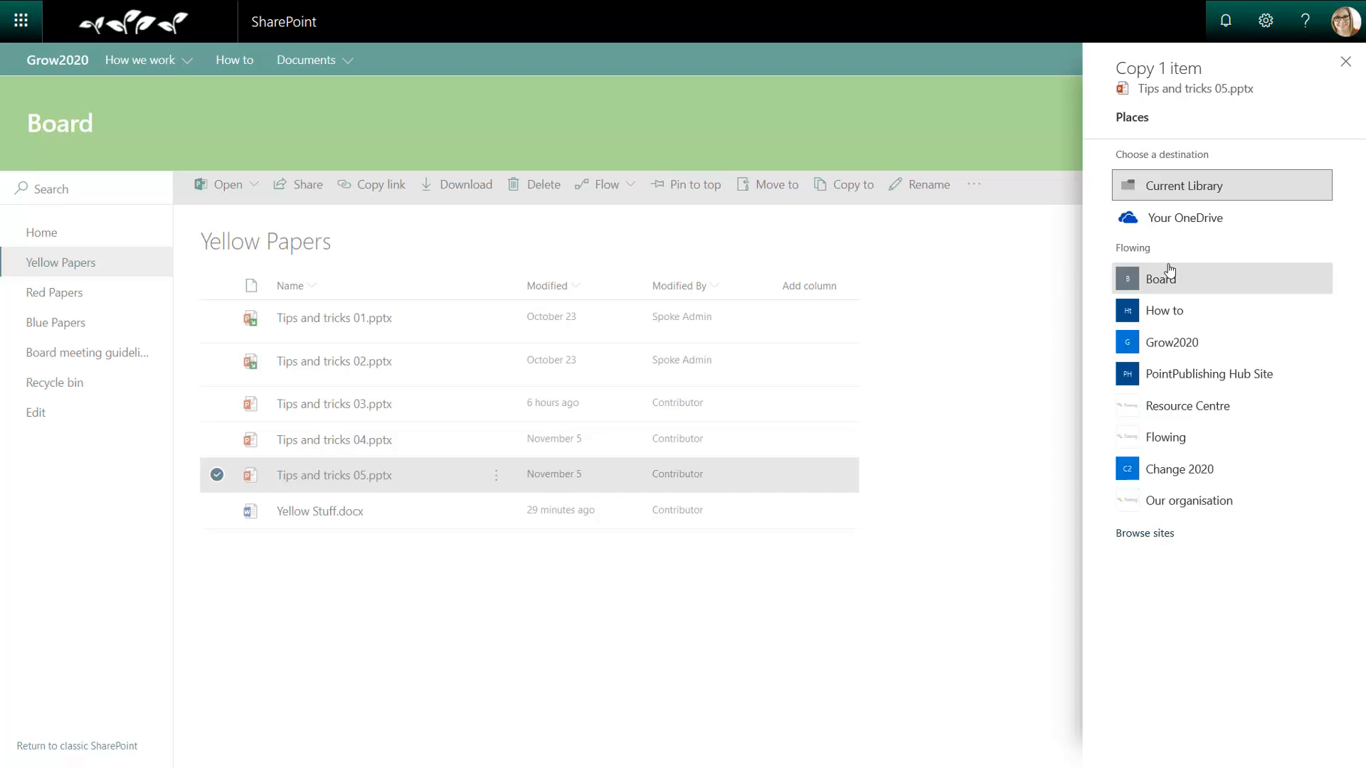
{"action": "mouse_move", "coordinate": [1195, 185]}
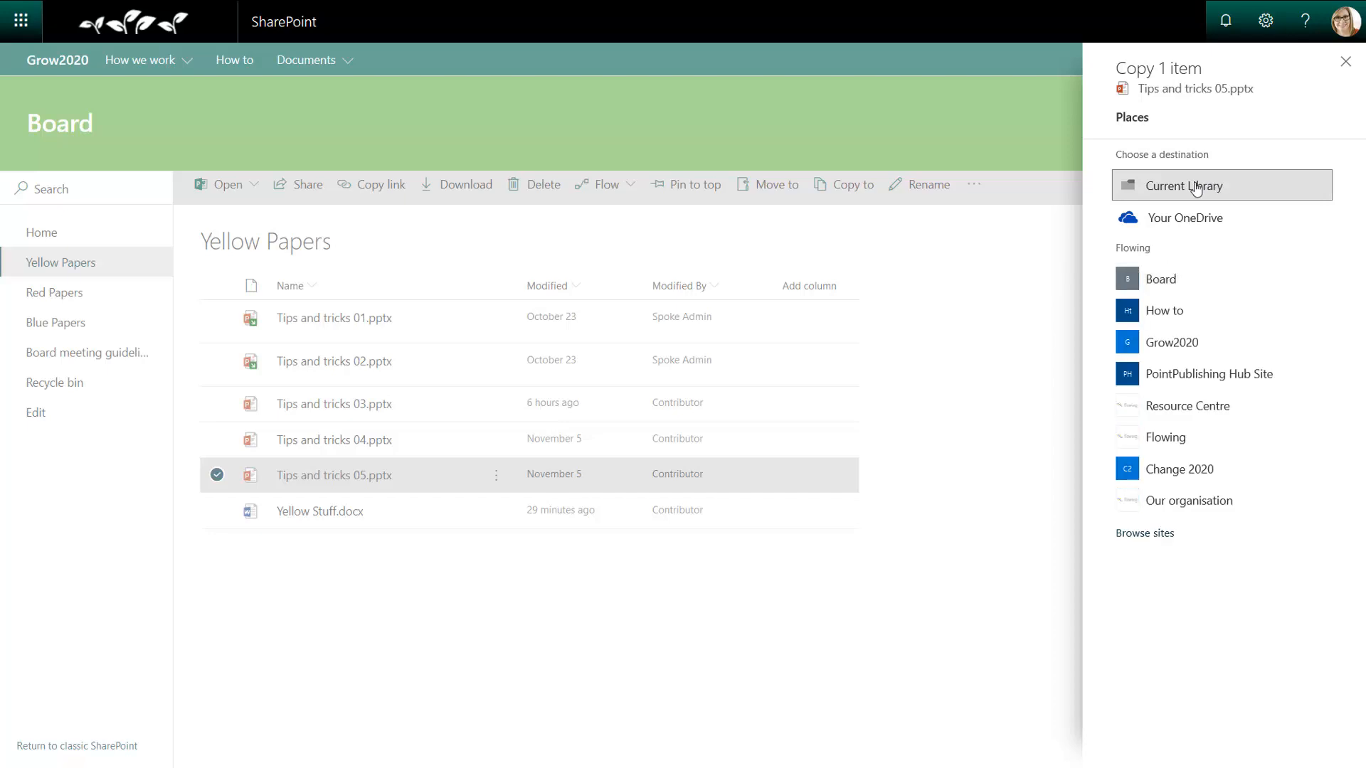
{"action": "left_click", "coordinate": [1184, 185]}
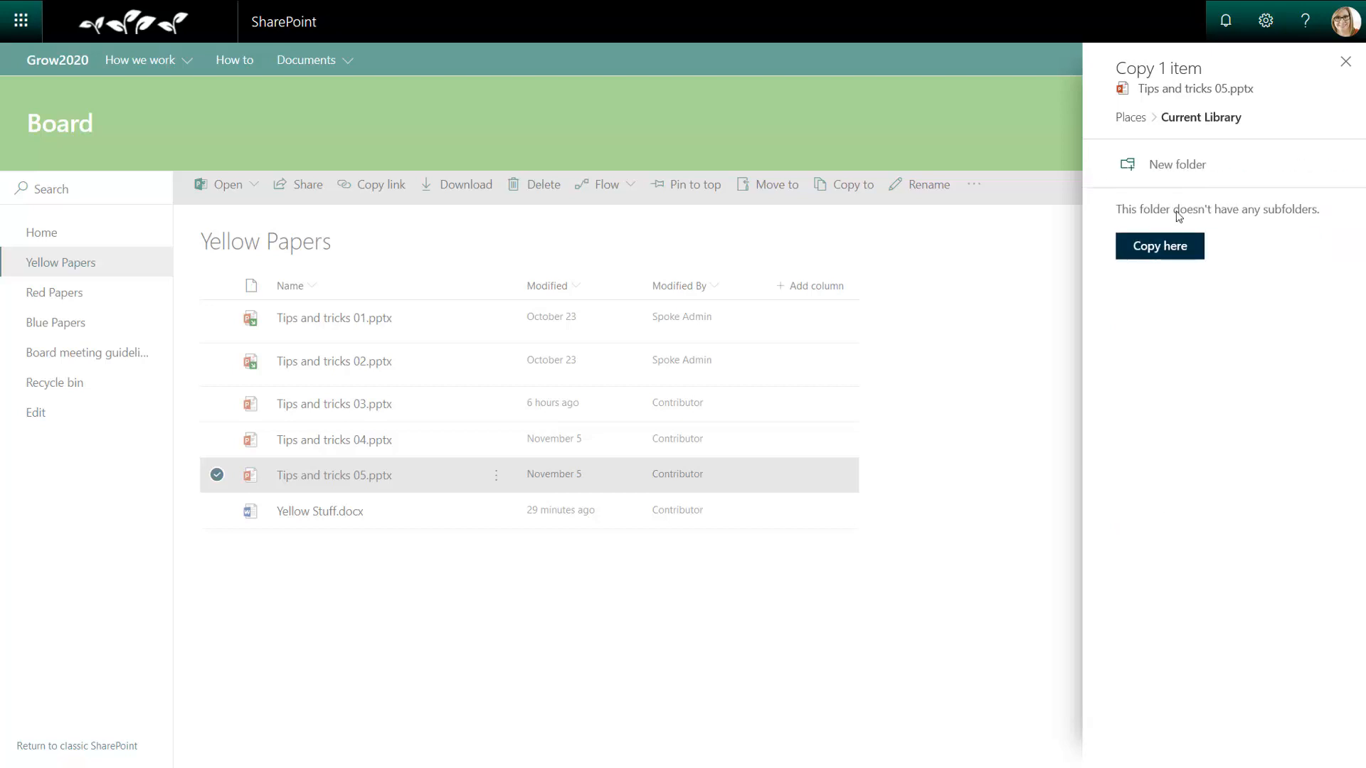
{"action": "left_click", "coordinate": [1160, 245]}
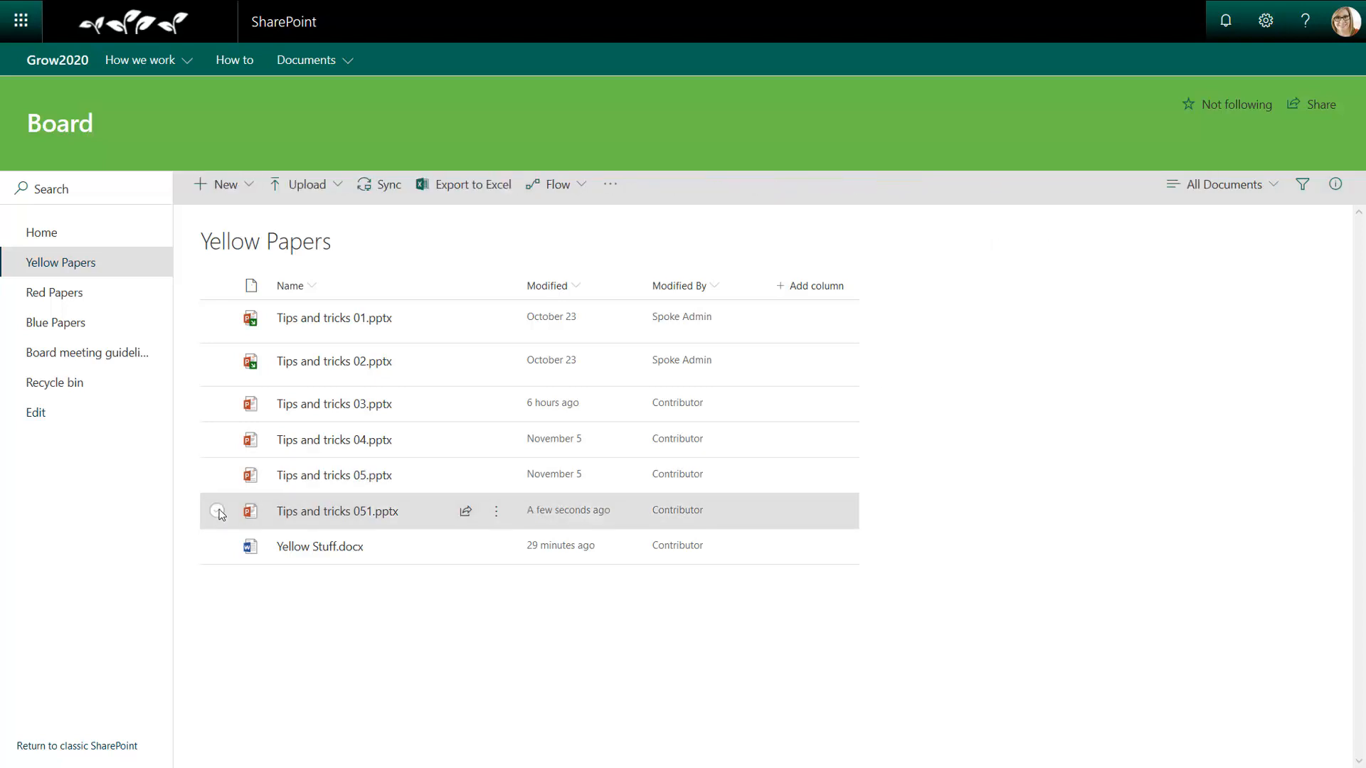
- Rename Tips and tricks 051.pptx to 'Tips and tricks Example' and reselect the renamed file
{"action": "left_click", "coordinate": [220, 512]}
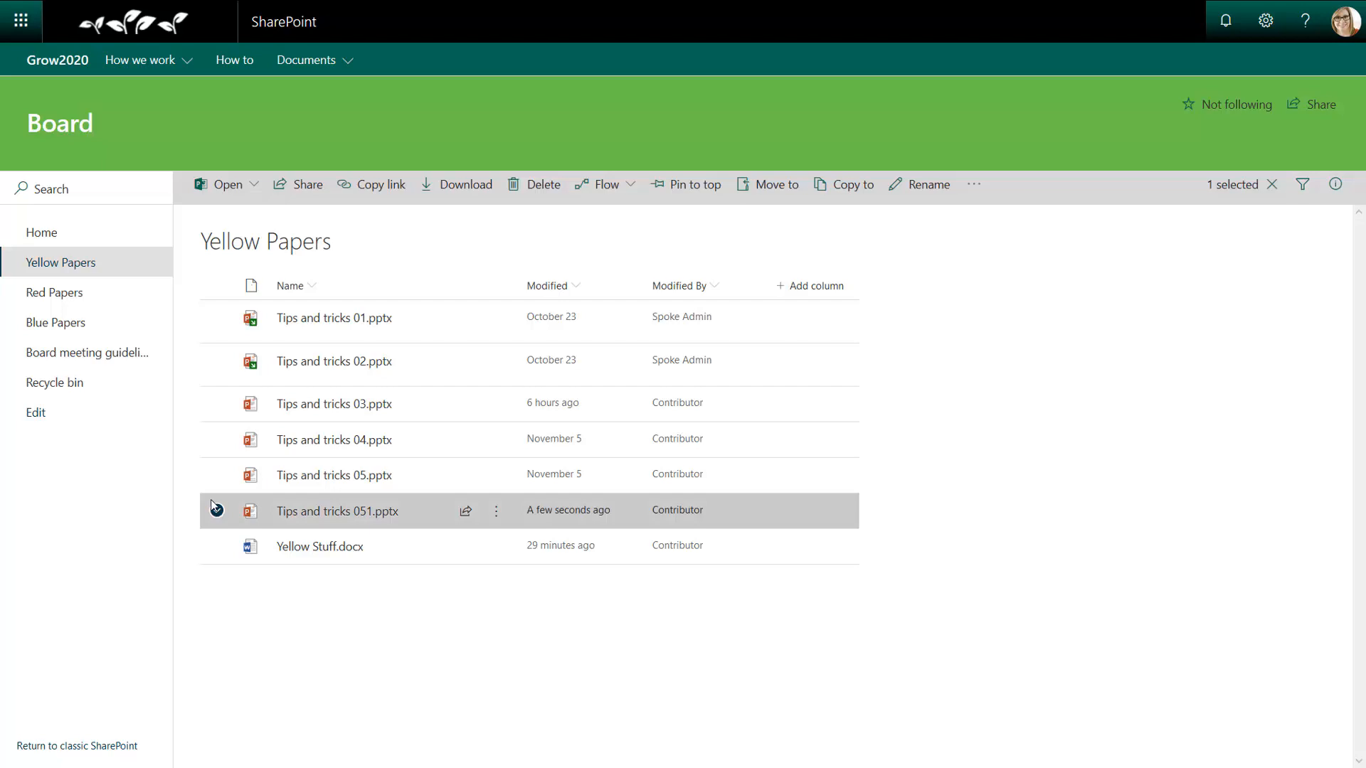
{"action": "left_click", "coordinate": [927, 183]}
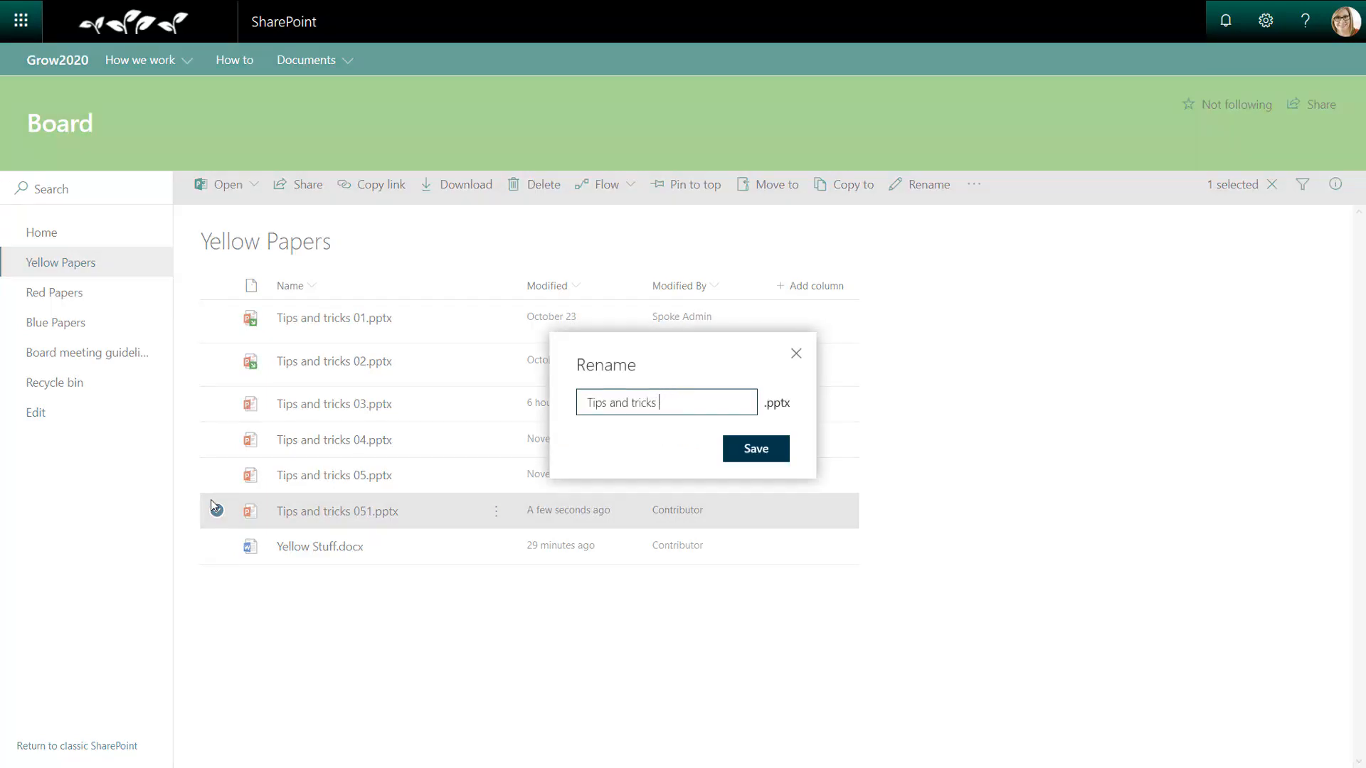
{"action": "type", "text": "Example"}
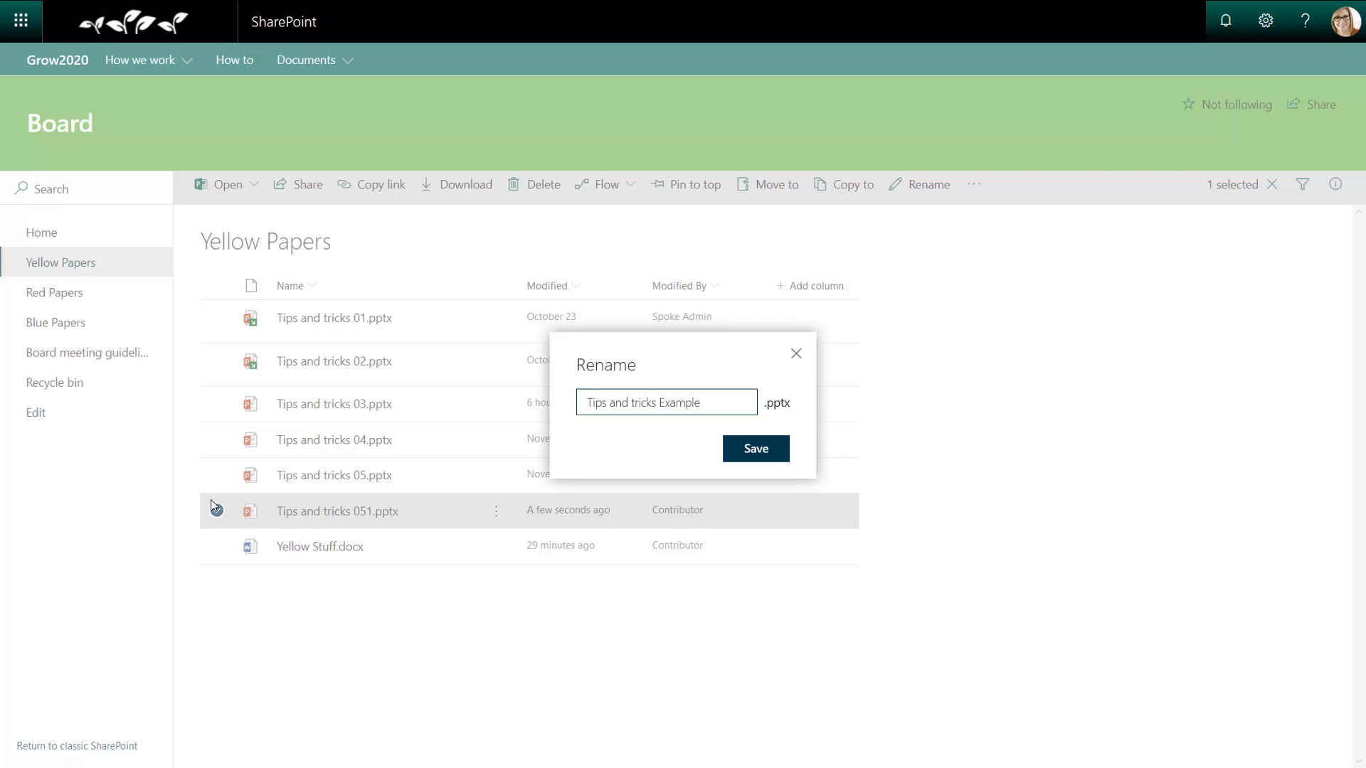
{"action": "left_click", "coordinate": [754, 449]}
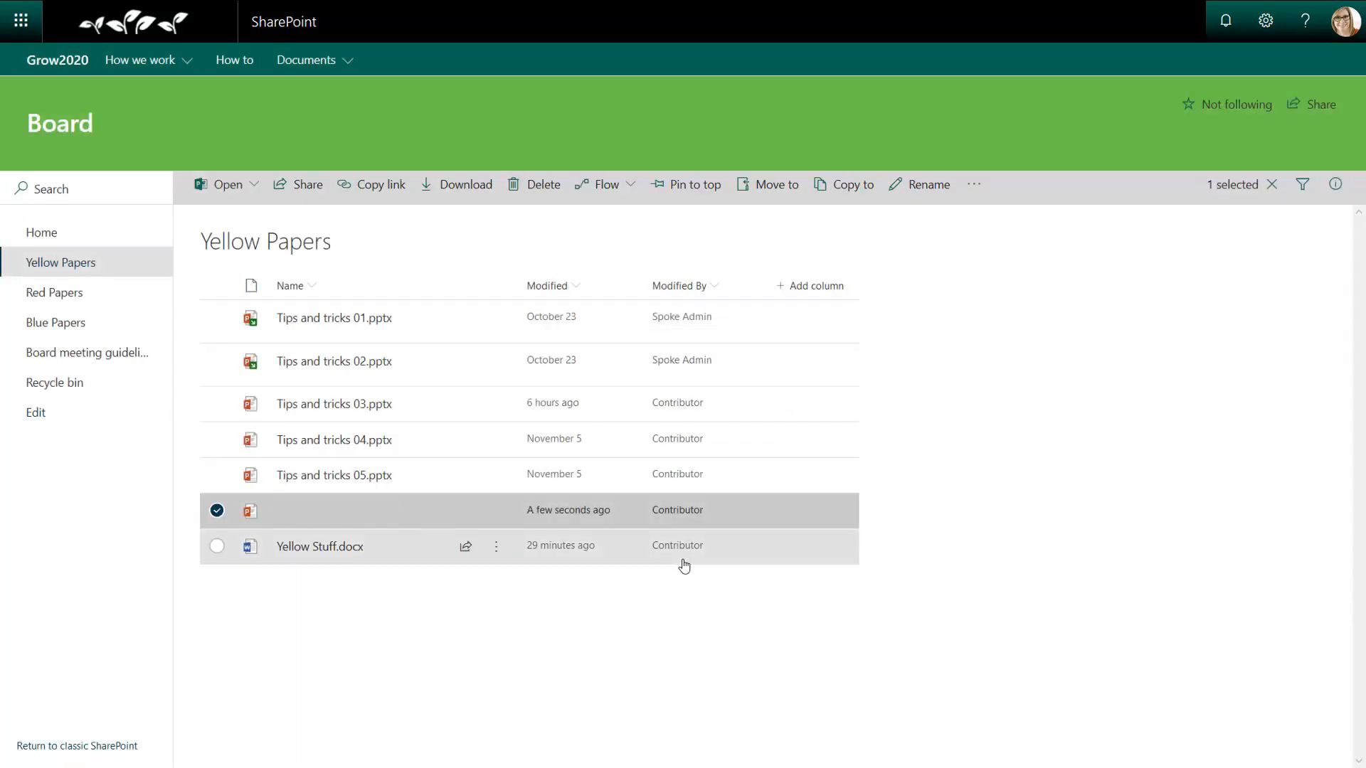
{"action": "left_click", "coordinate": [496, 511]}
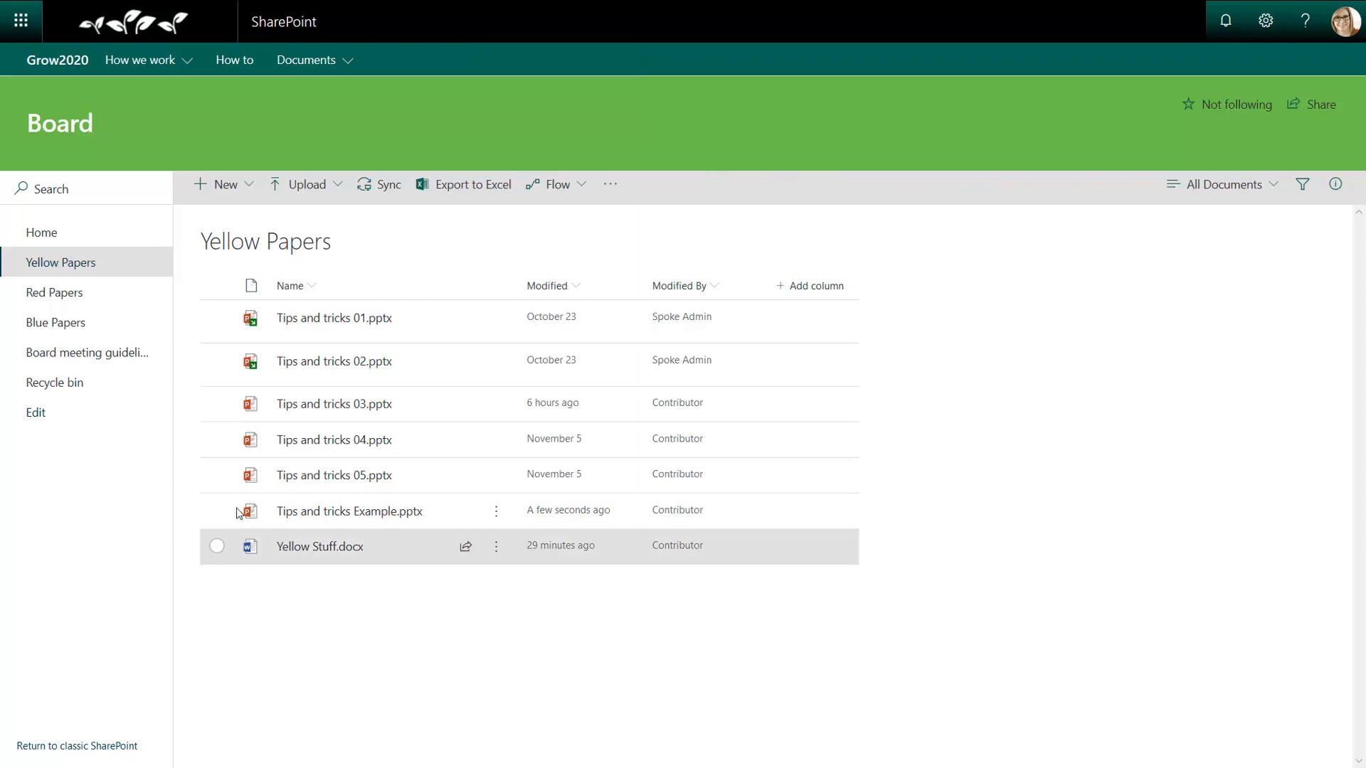
{"action": "left_click", "coordinate": [250, 511]}
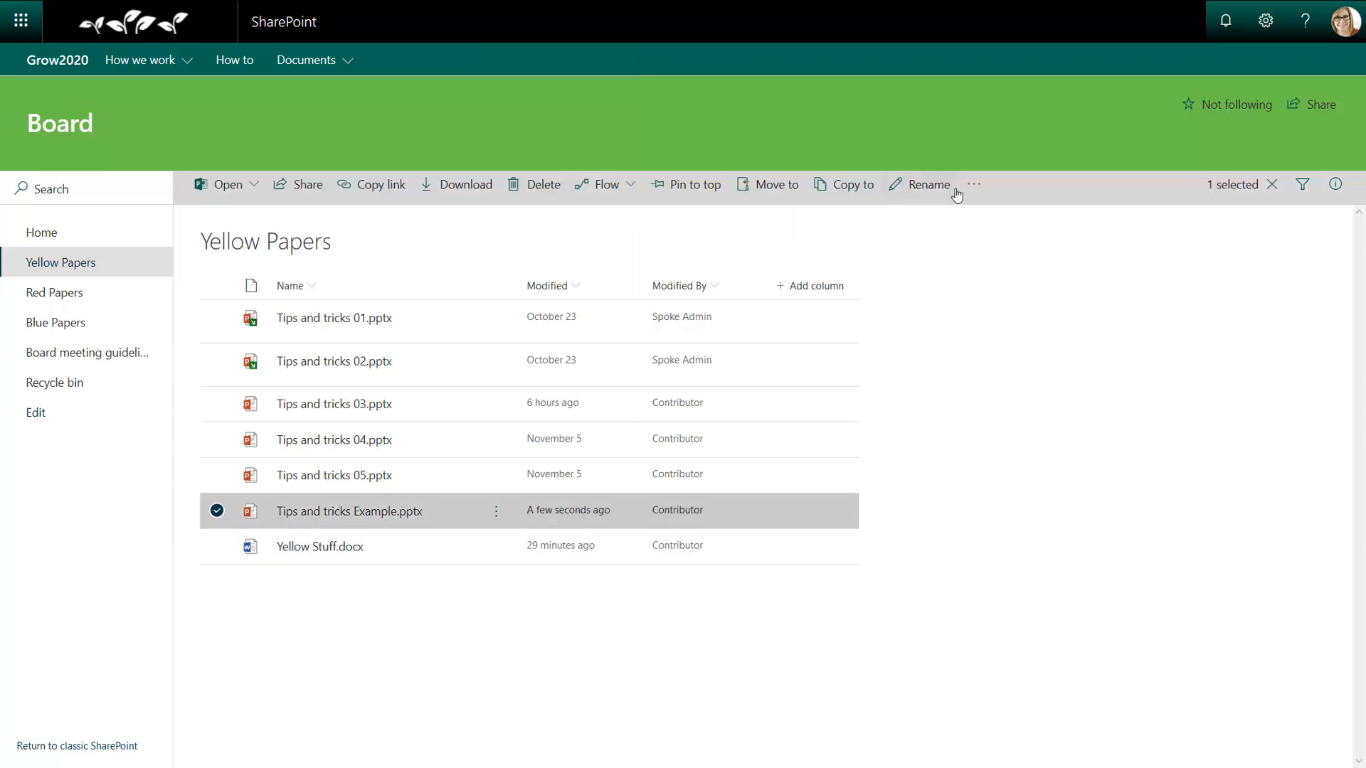
{"action": "mouse_move", "coordinate": [931, 185]}
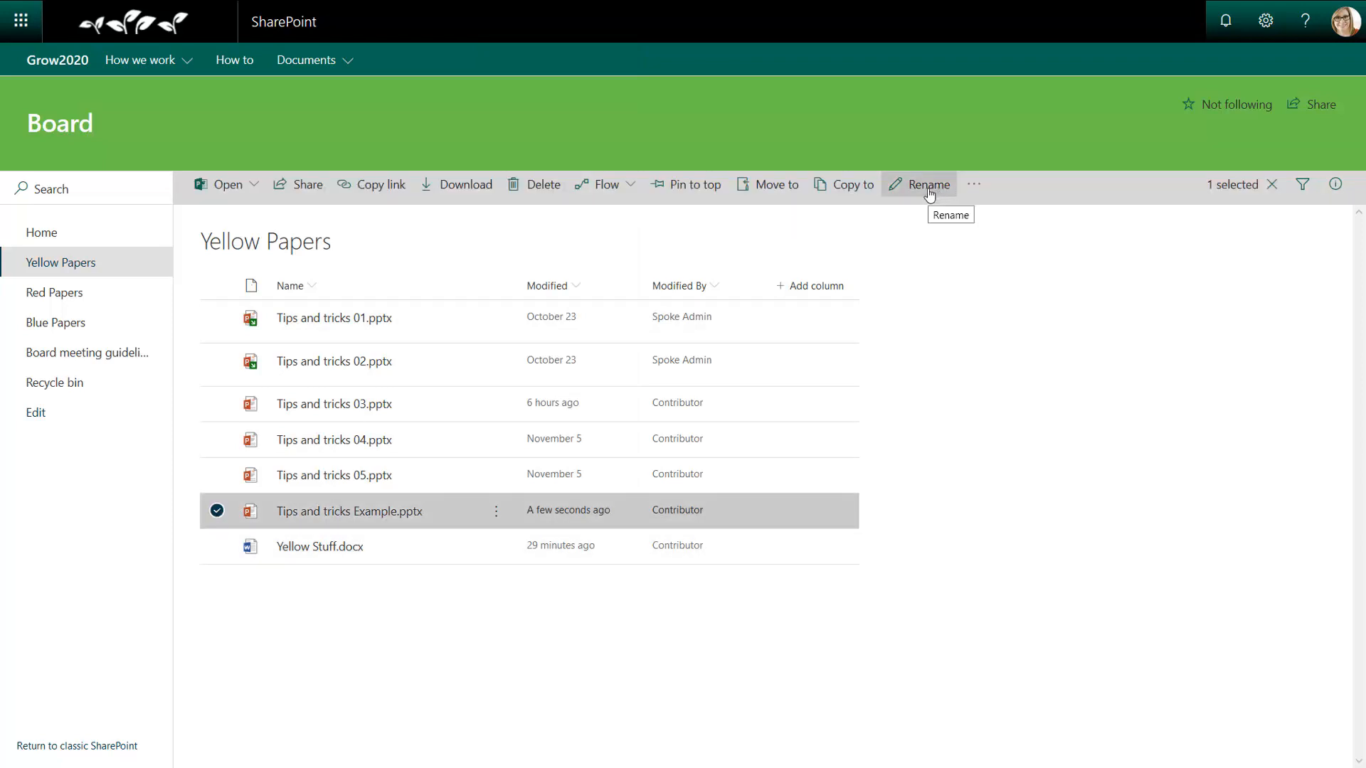
{"action": "mouse_move", "coordinate": [958, 400]}
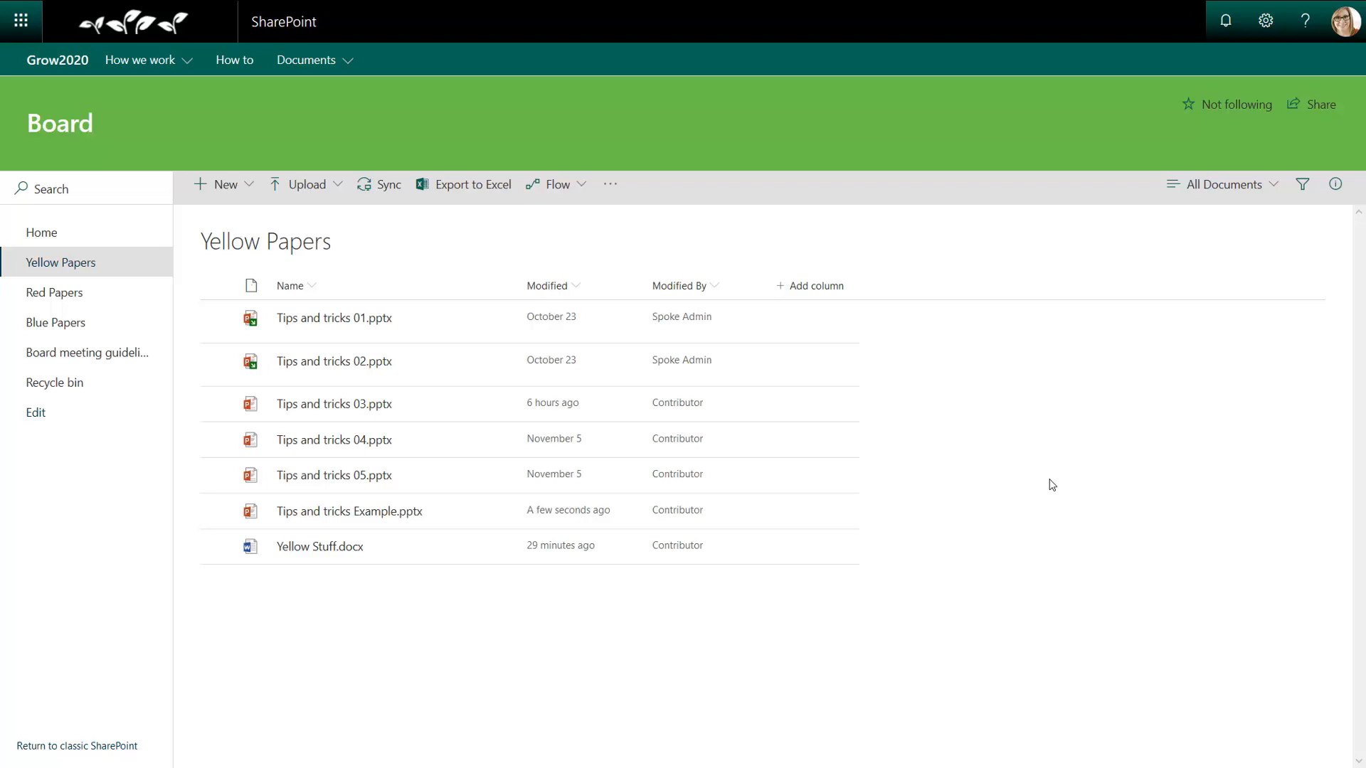
{"action": "mouse_move", "coordinate": [987, 466]}
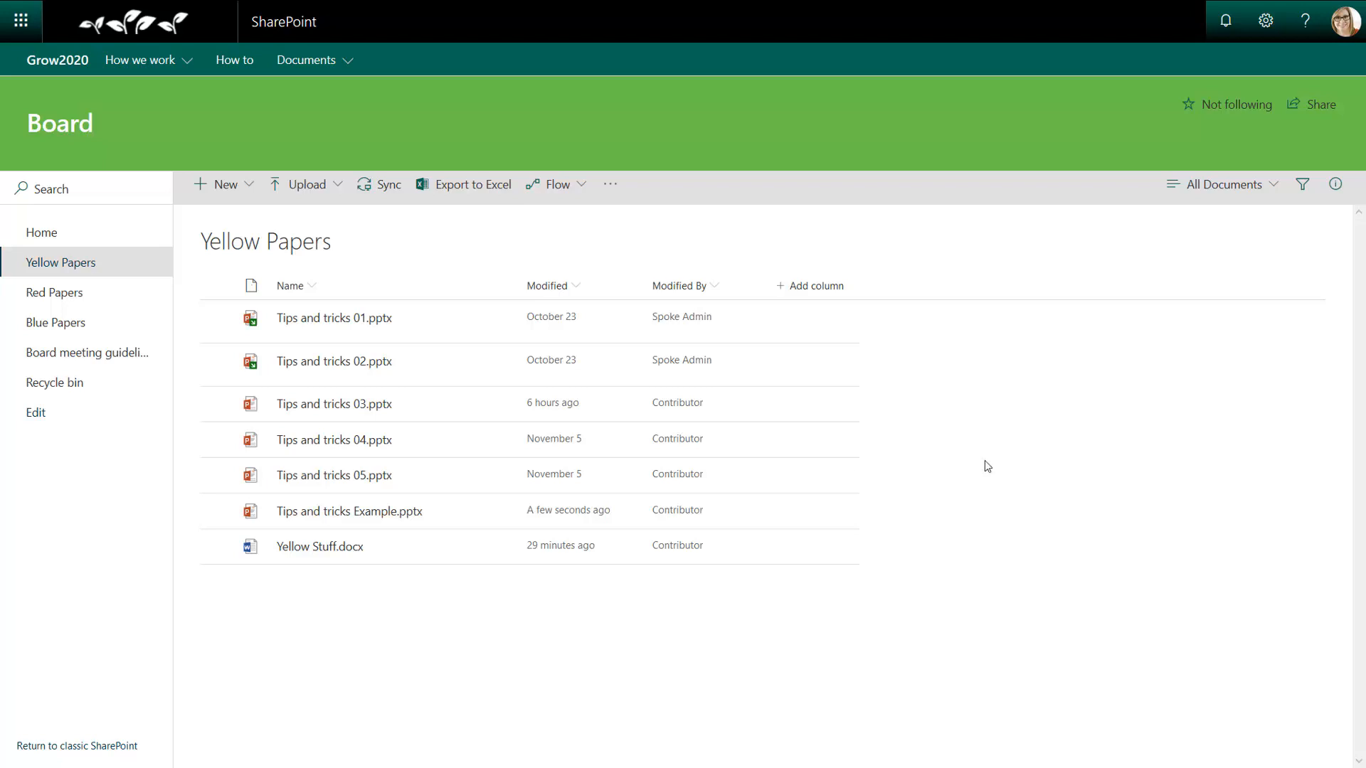
- Move Tips and tricks Example.pptx from Yellow Papers to Board > Blue Papers
{"action": "left_click", "coordinate": [217, 511]}
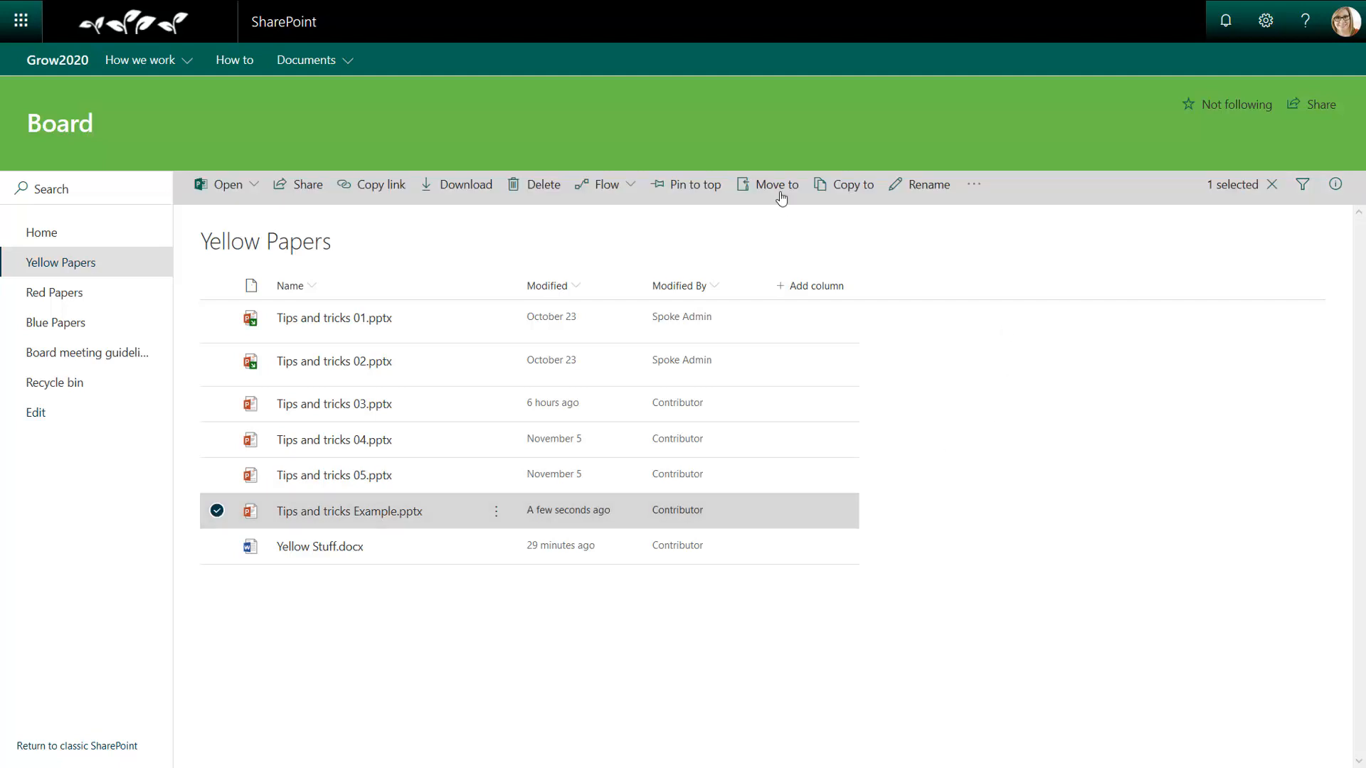
{"action": "left_click", "coordinate": [775, 183]}
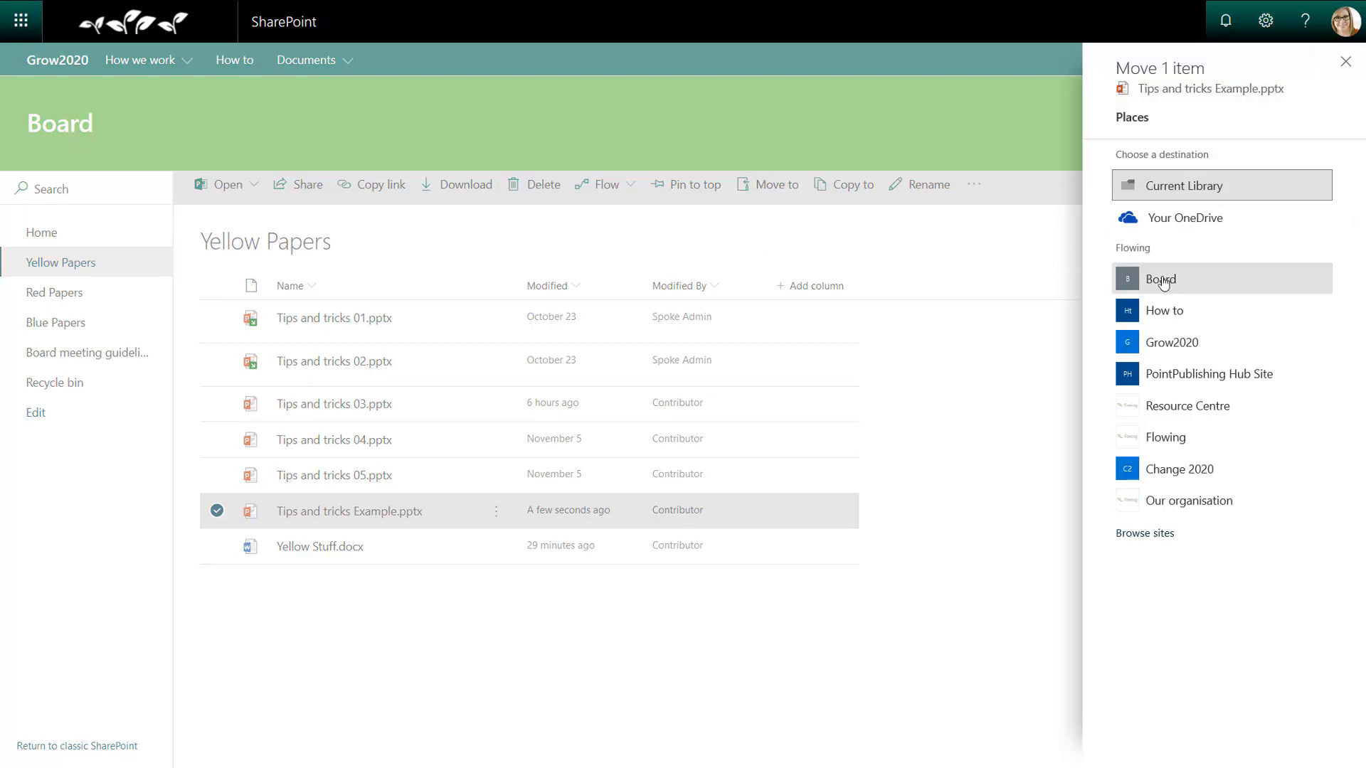
{"action": "left_click", "coordinate": [1161, 279]}
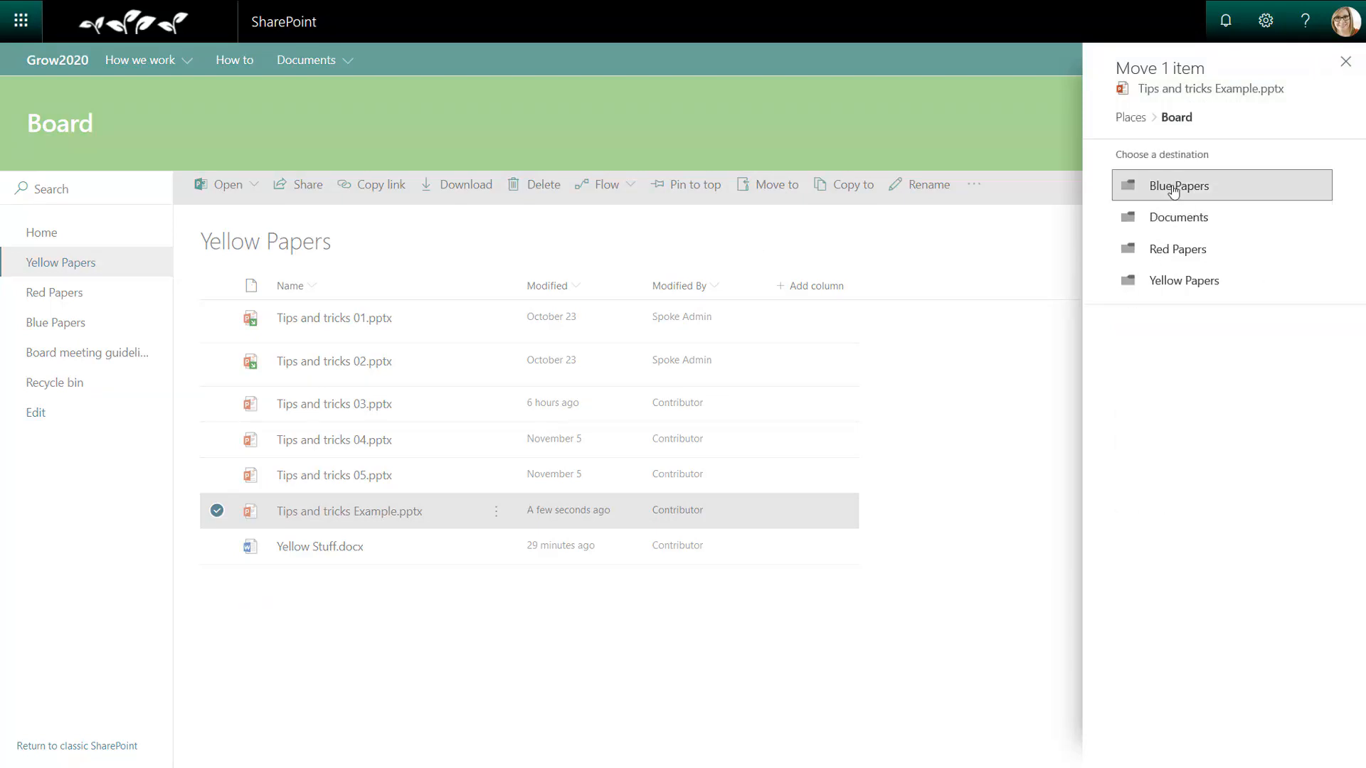
{"action": "left_click", "coordinate": [1179, 185]}
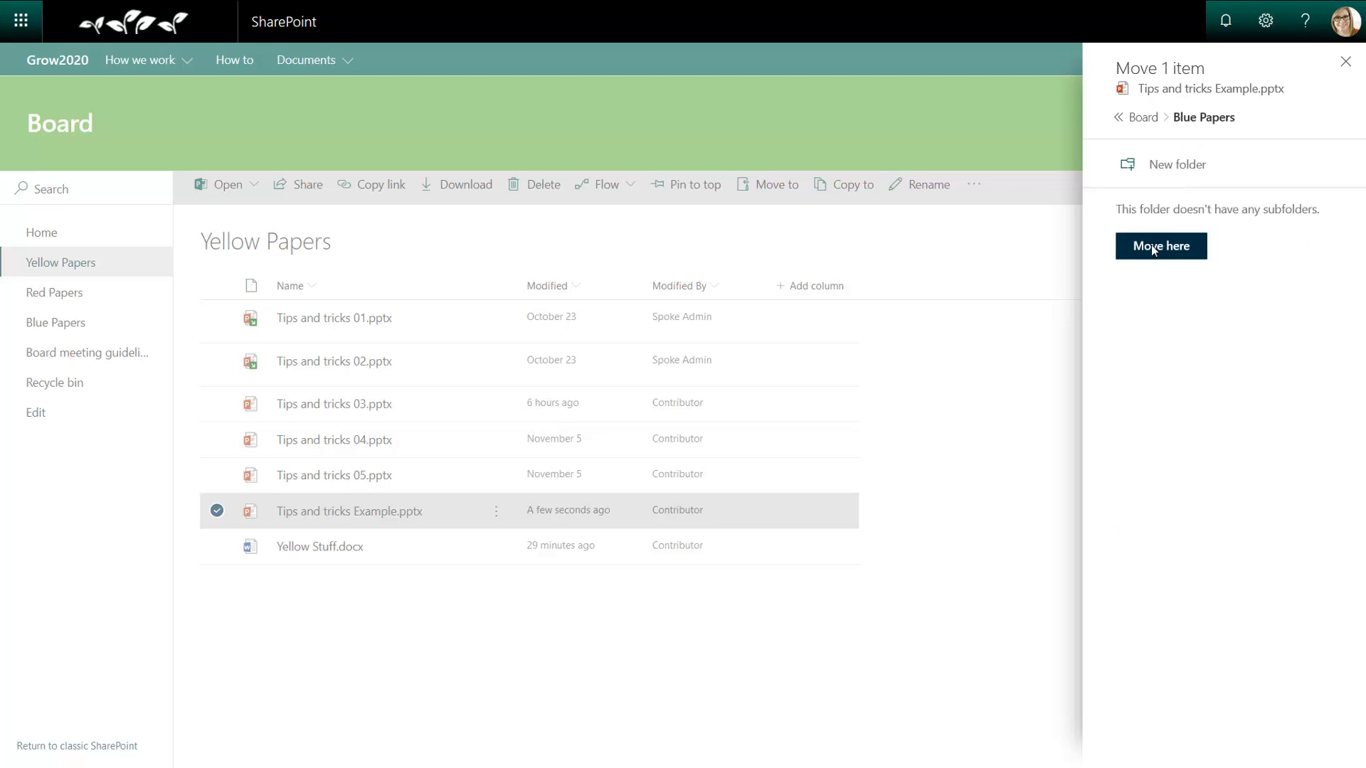
{"action": "mouse_move", "coordinate": [1176, 163]}
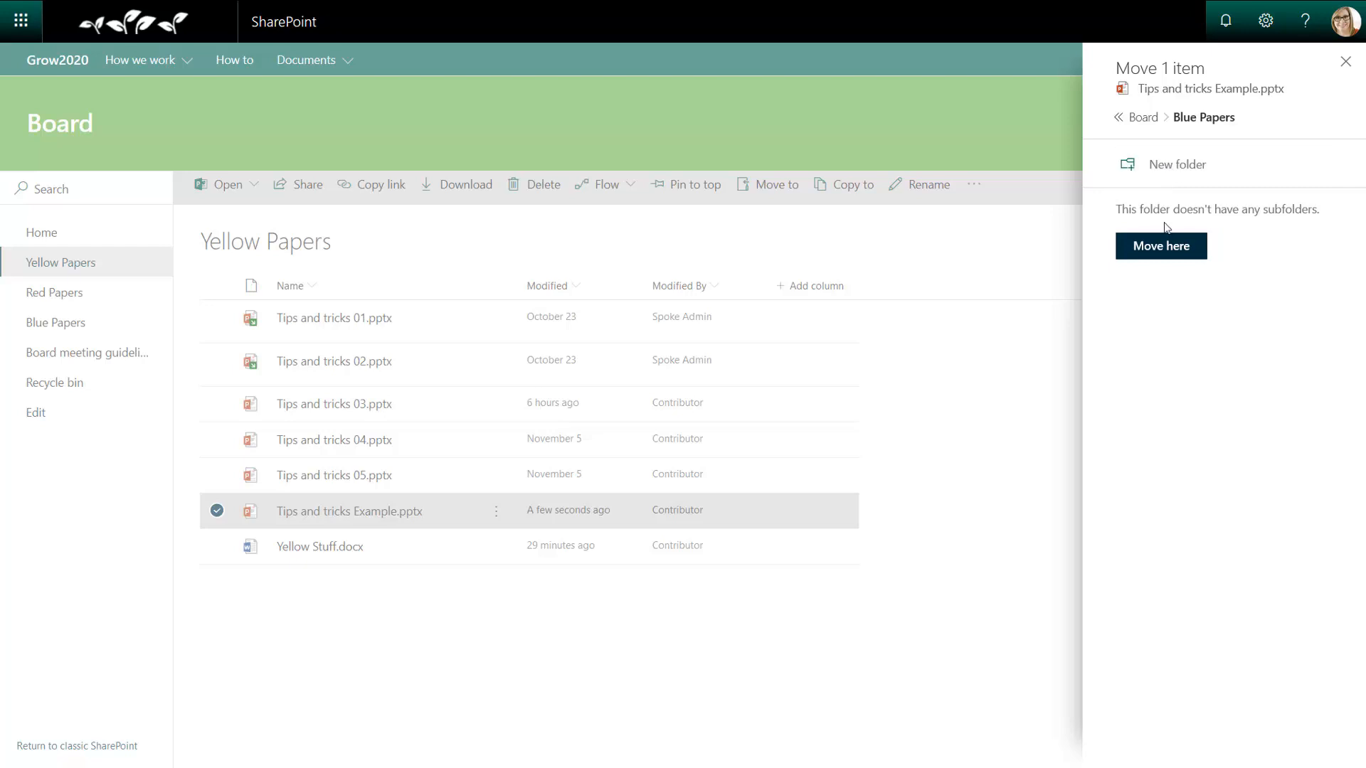
{"action": "left_click", "coordinate": [1160, 245]}
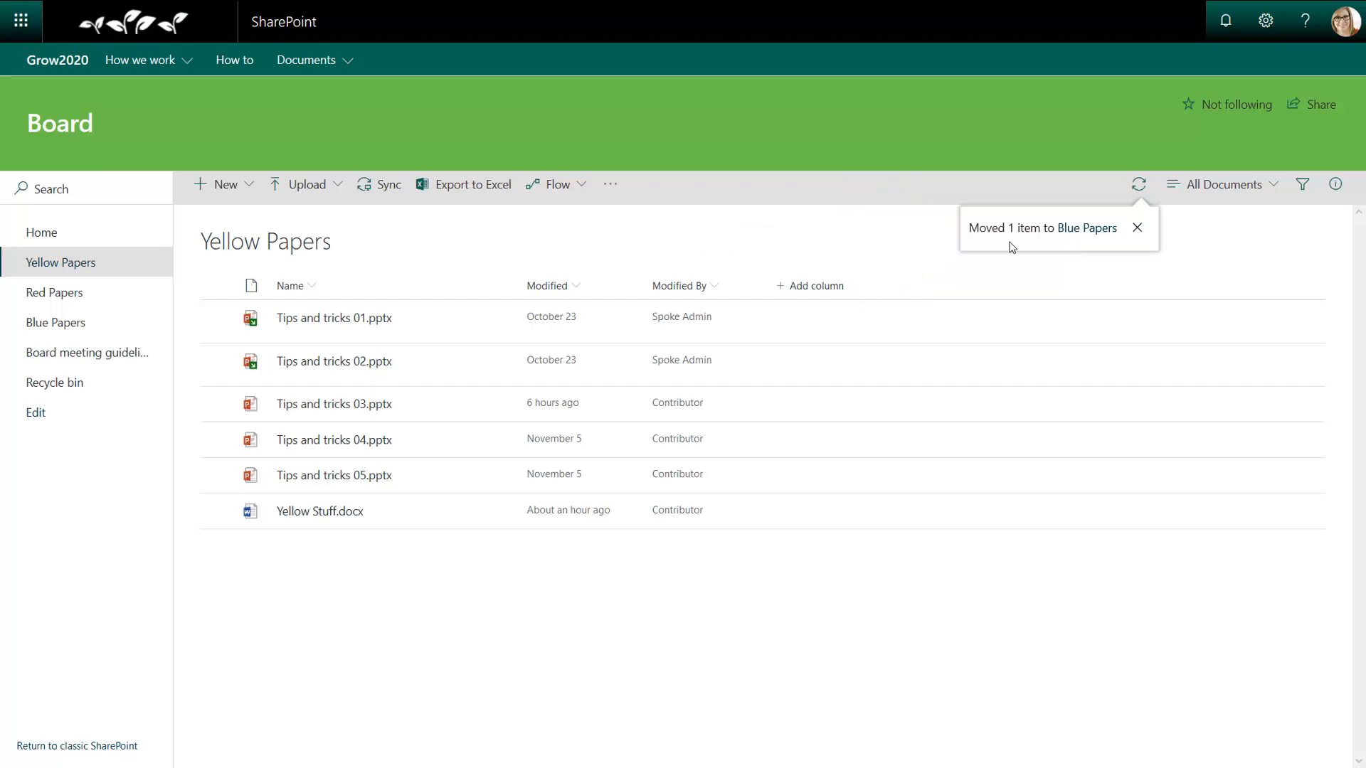
{"action": "mouse_move", "coordinate": [257, 285]}
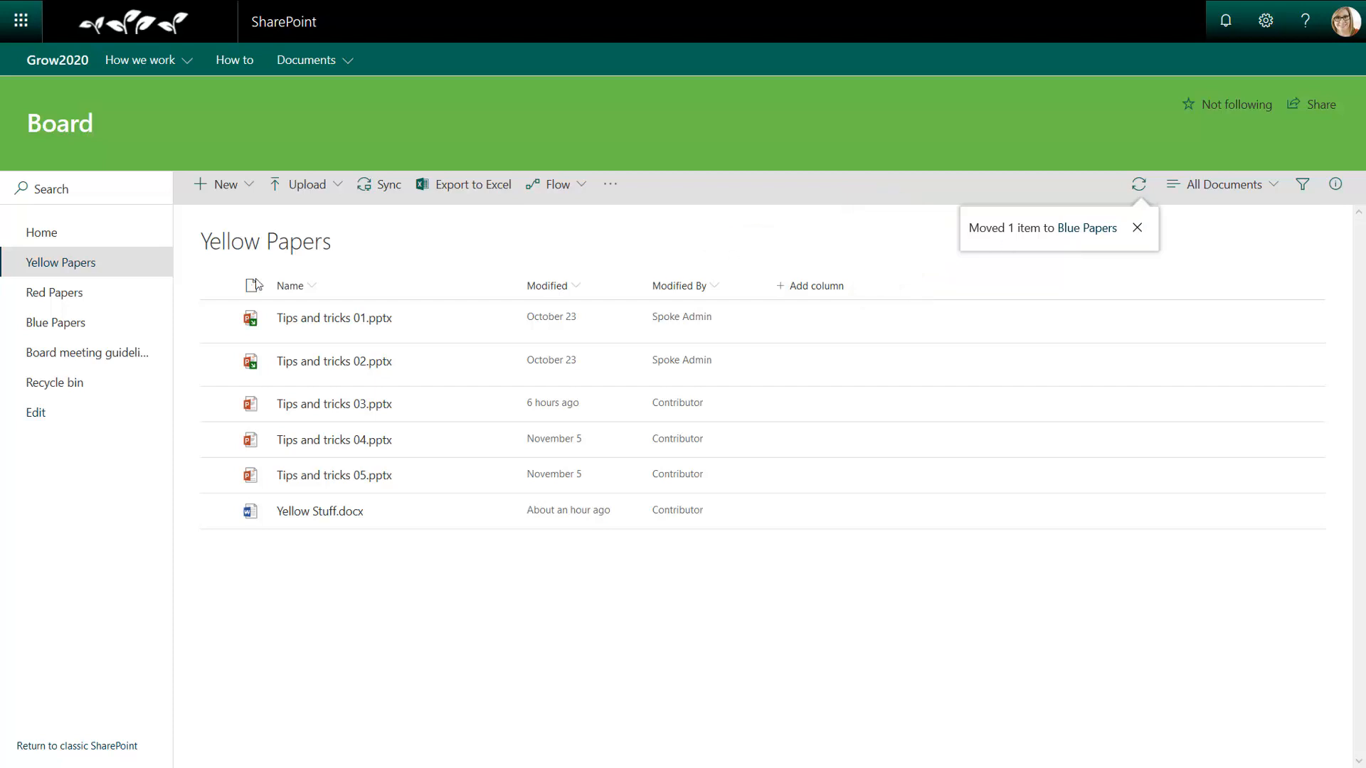
- Go to the Blue Papers library from the left navigation
{"action": "left_click", "coordinate": [55, 322]}
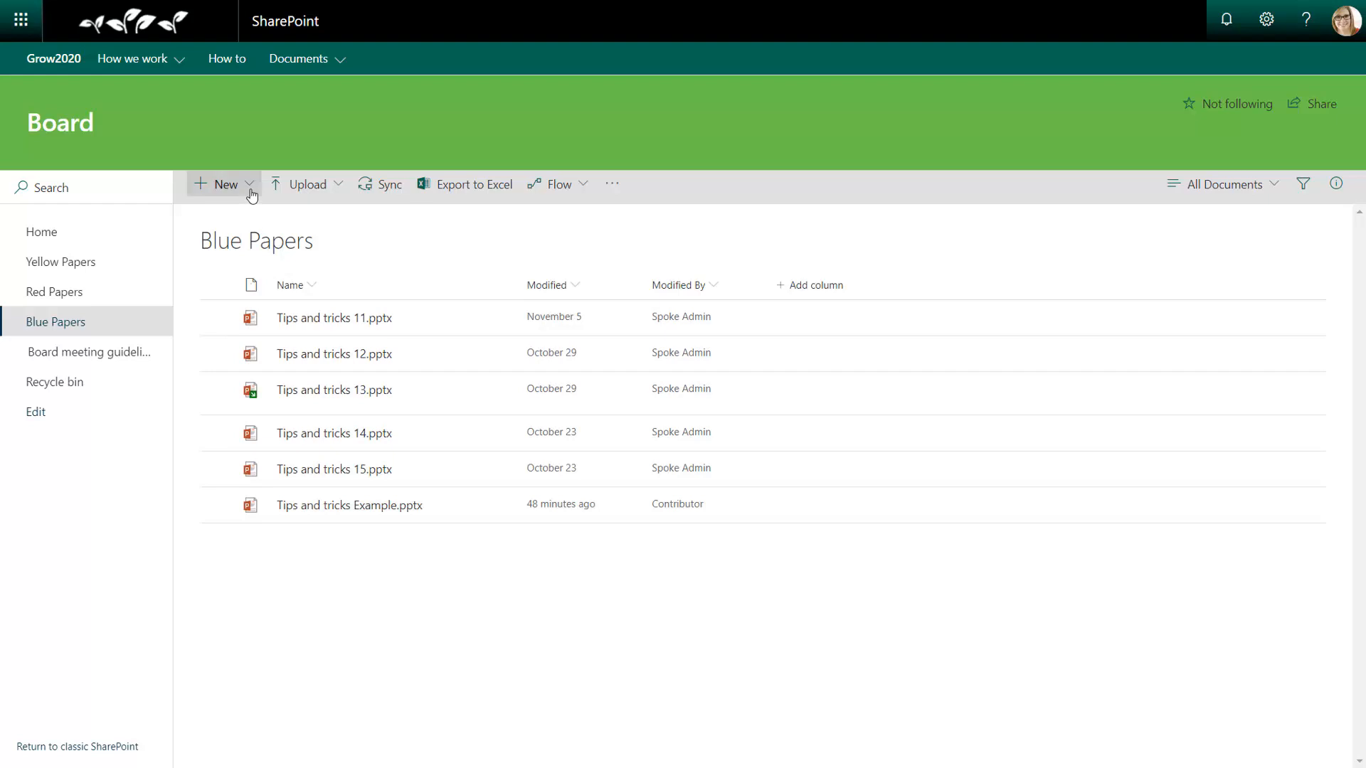
- Add a folder named 'Example Folder' to the Blue Papers library
{"action": "left_click", "coordinate": [224, 184]}
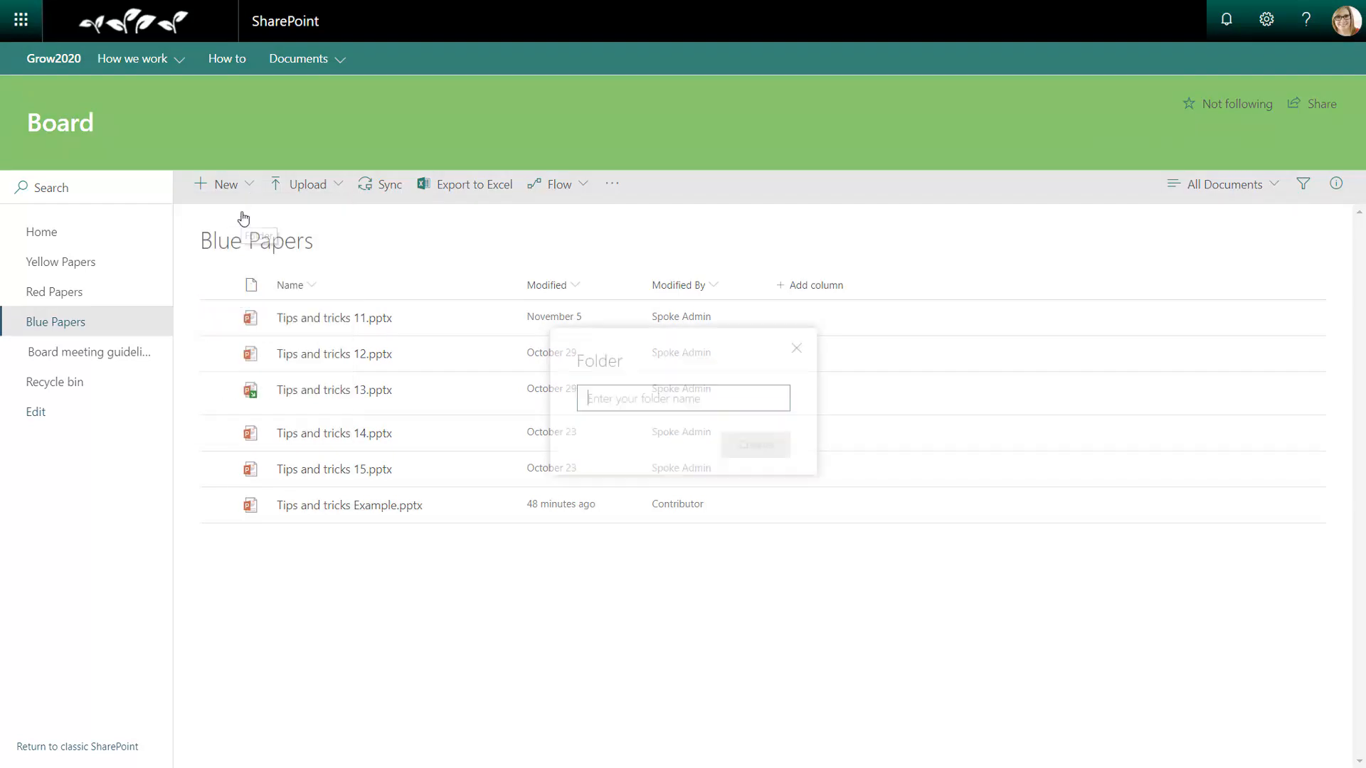
{"action": "type", "text": "Example Folder"}
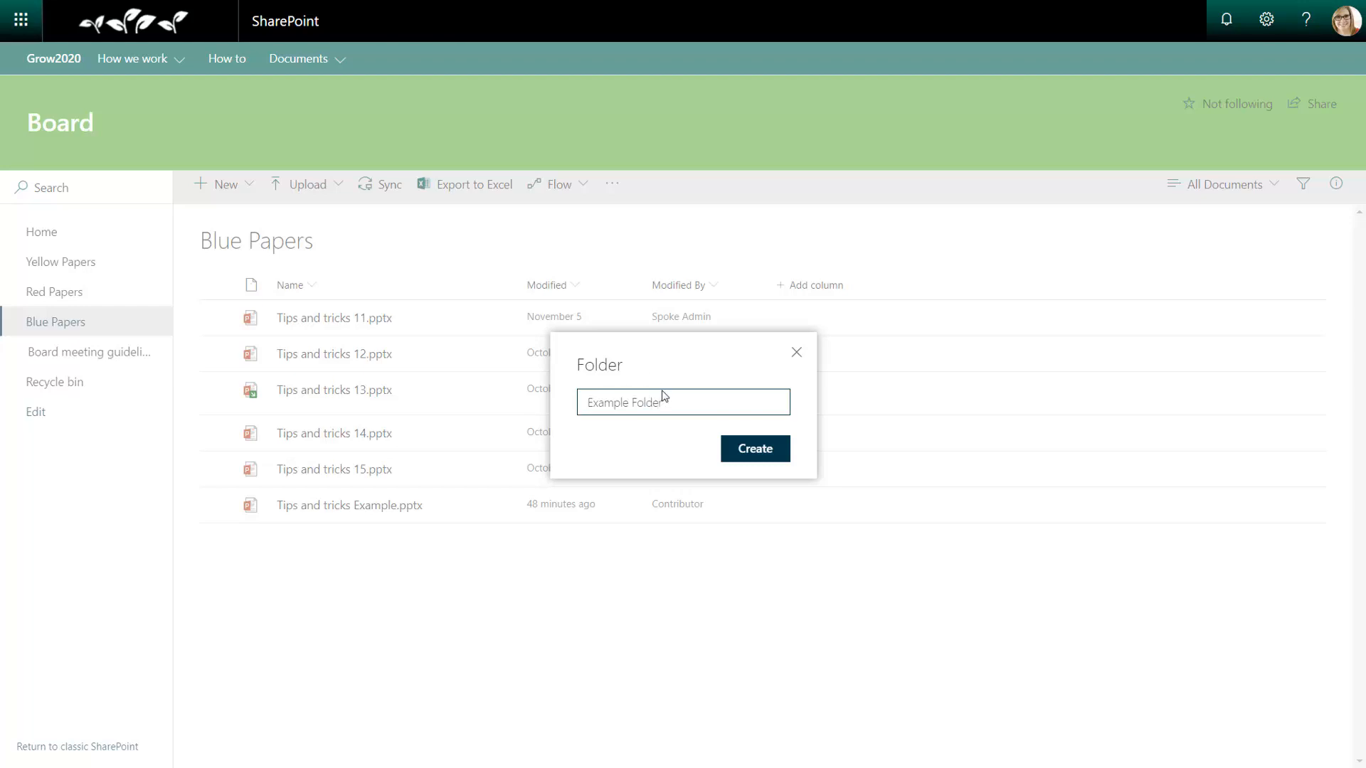
{"action": "left_click", "coordinate": [754, 448]}
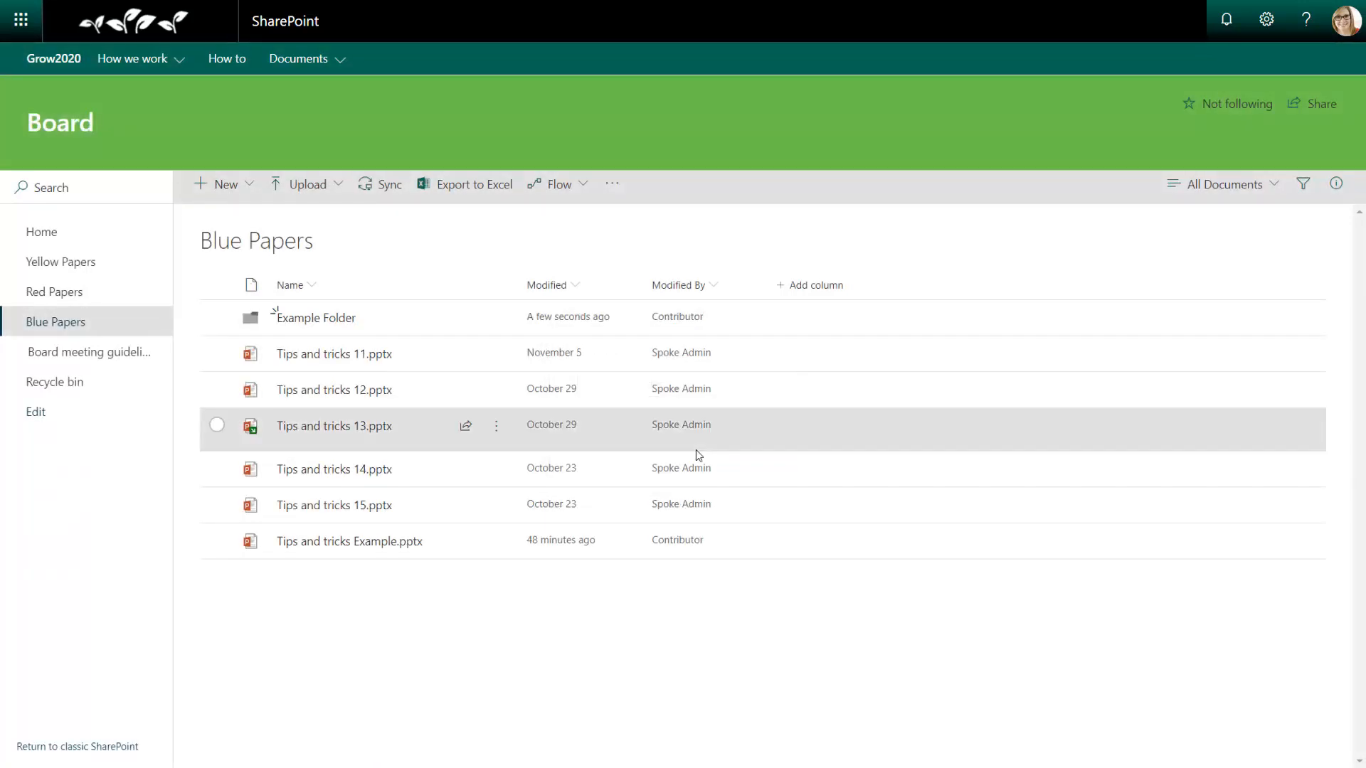
- Drag Tips and tricks Example, 11, 12 and 14 into Example Folder
{"action": "left_click", "coordinate": [217, 541]}
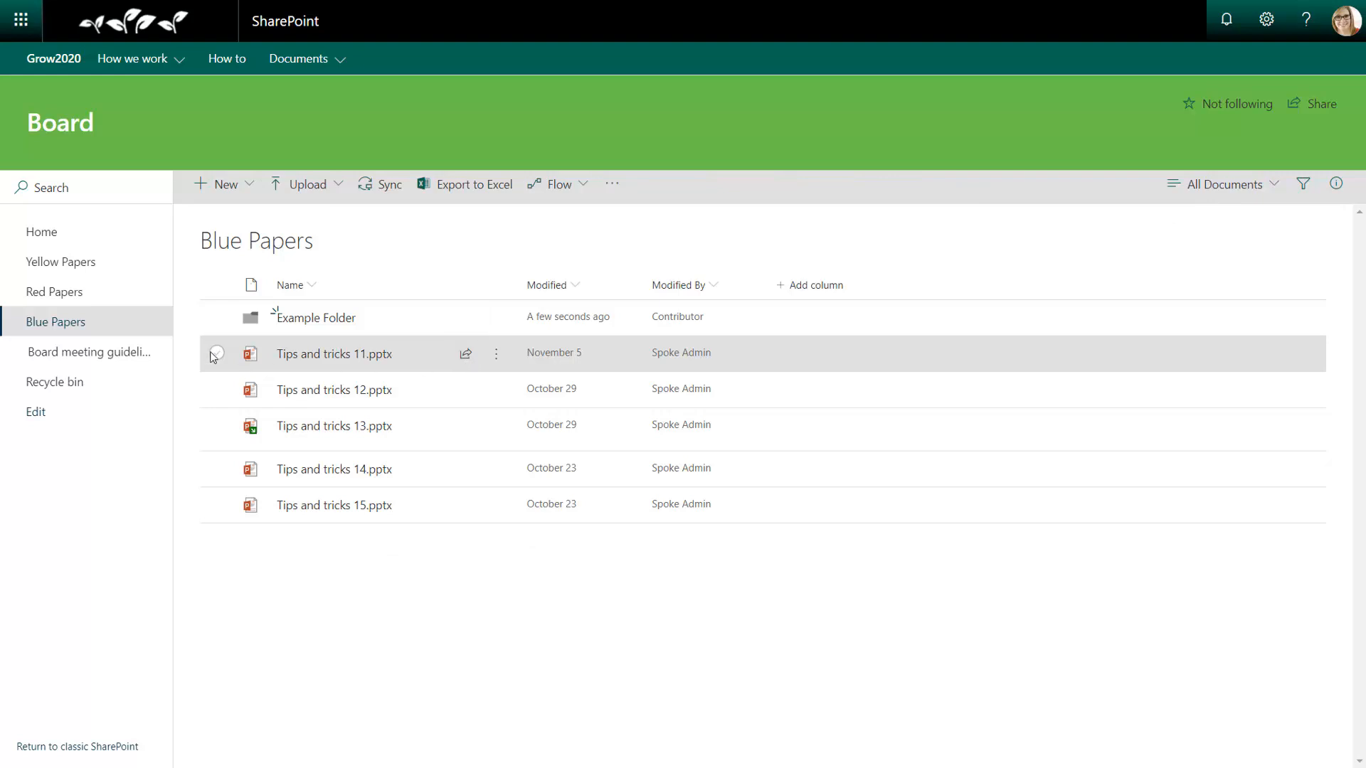
{"action": "left_click", "coordinate": [216, 388]}
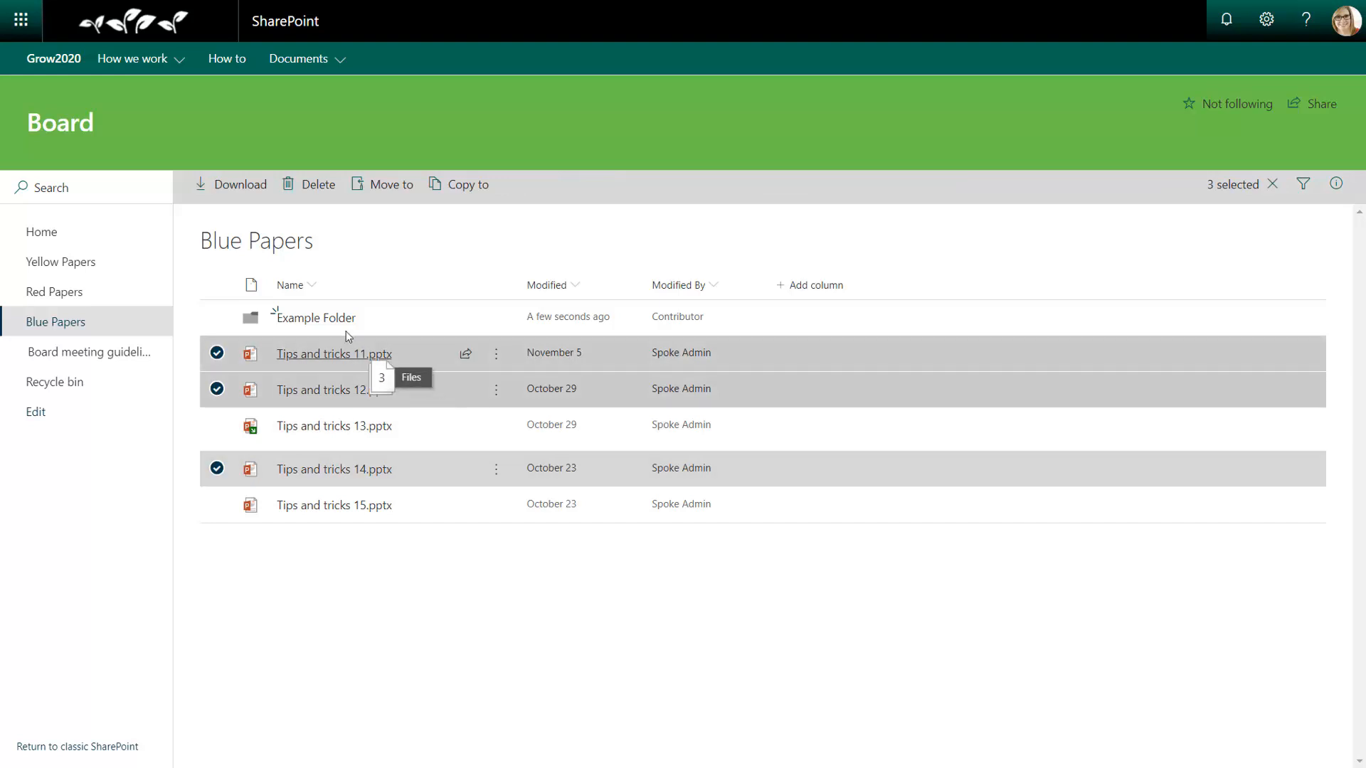
{"action": "left_click_drag", "start_coordinate": [346, 337], "coordinate": [313, 316]}
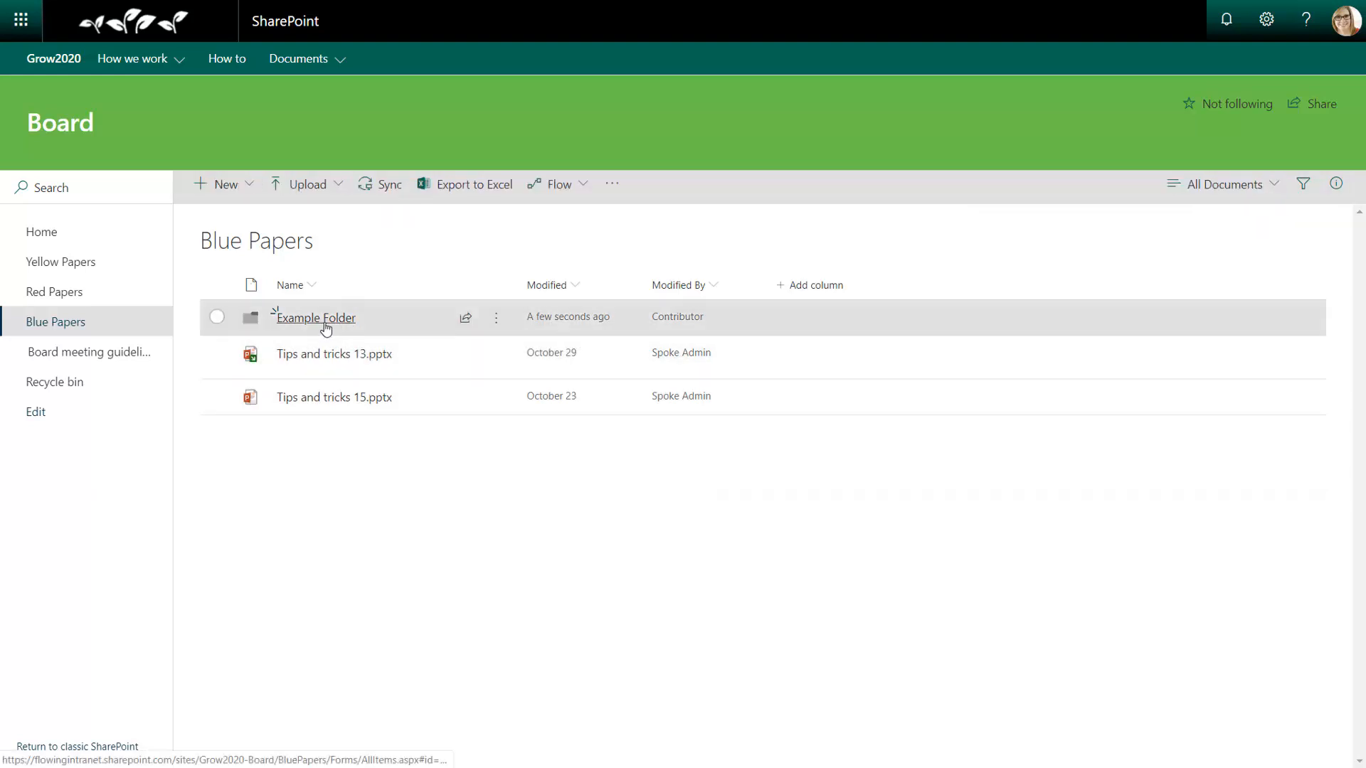
- Open Example Folder and drag all four presentations back onto the Blue Papers breadcrumb
{"action": "left_click", "coordinate": [315, 317]}
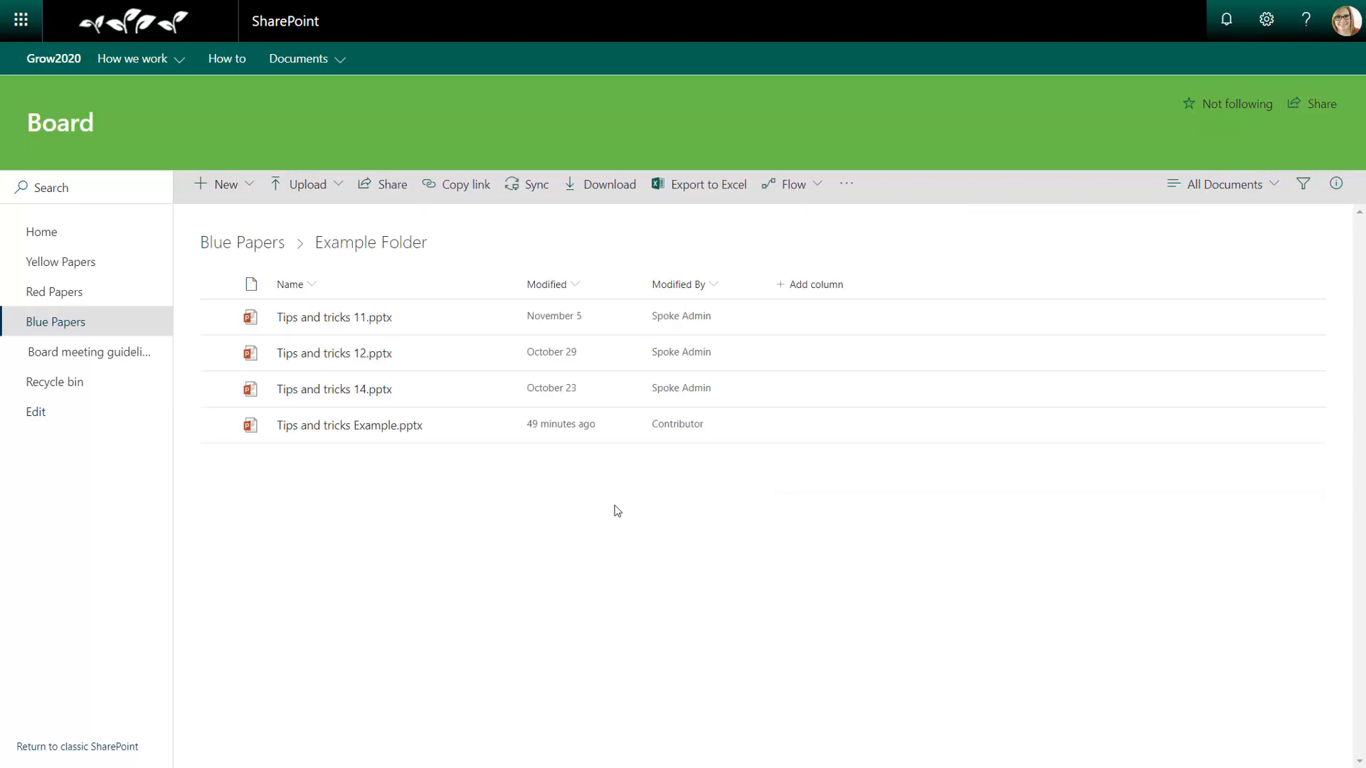
{"action": "mouse_move", "coordinate": [400, 522]}
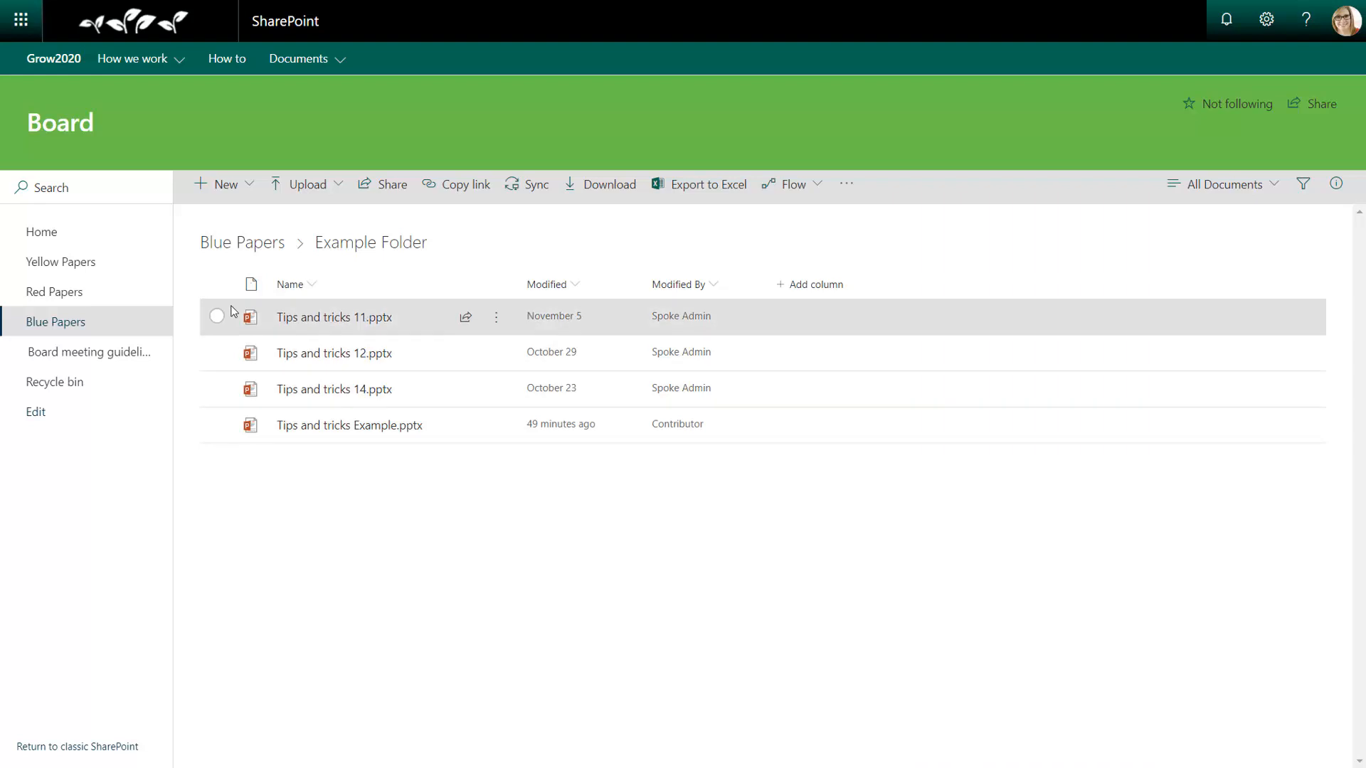
{"action": "left_click", "coordinate": [217, 284]}
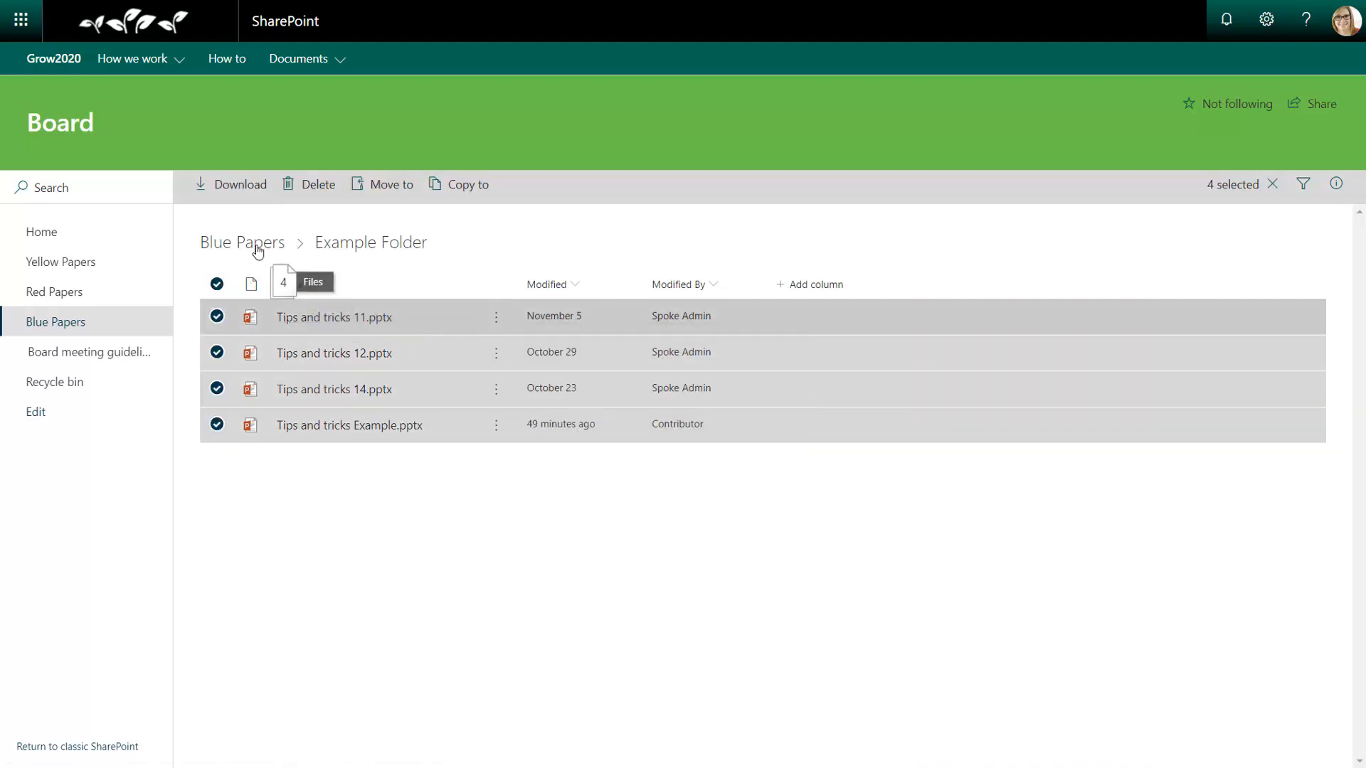
{"action": "left_click", "coordinate": [241, 242]}
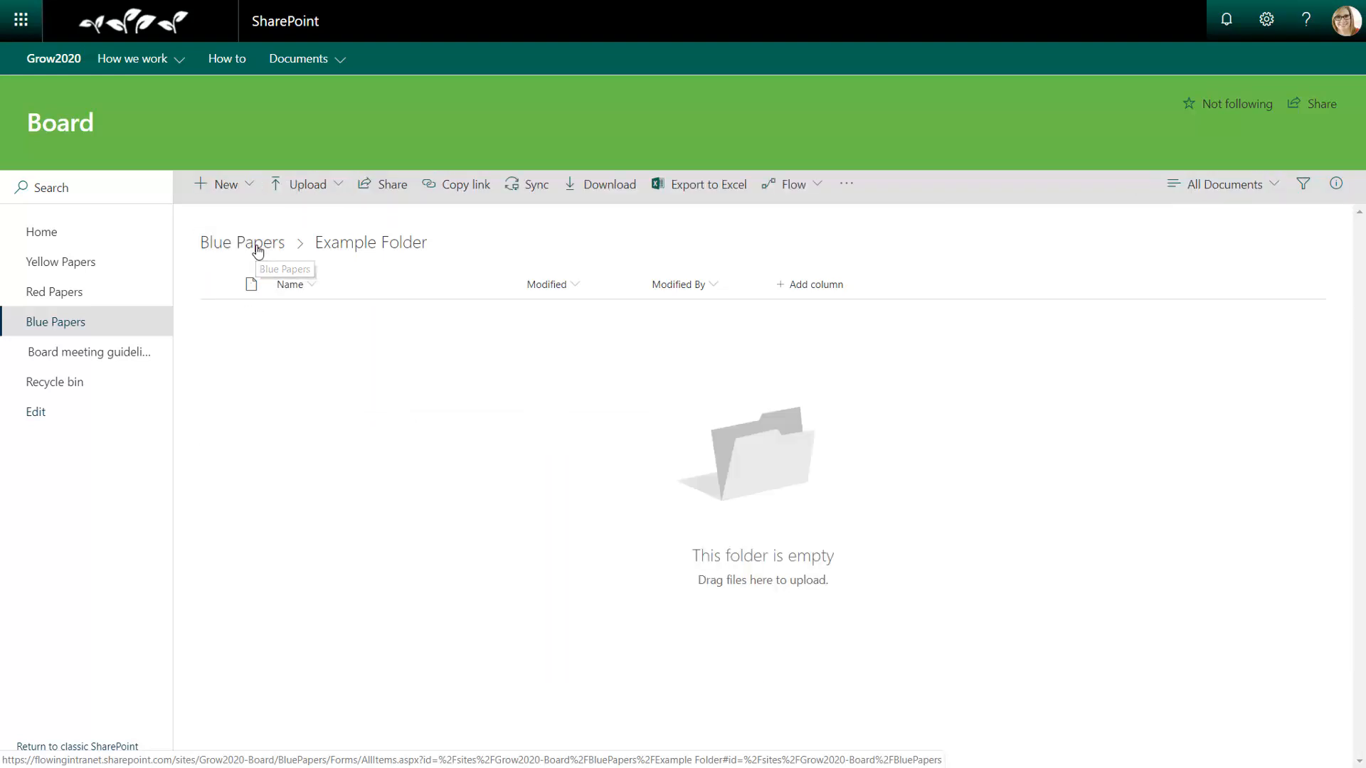
{"action": "left_click", "coordinate": [242, 241]}
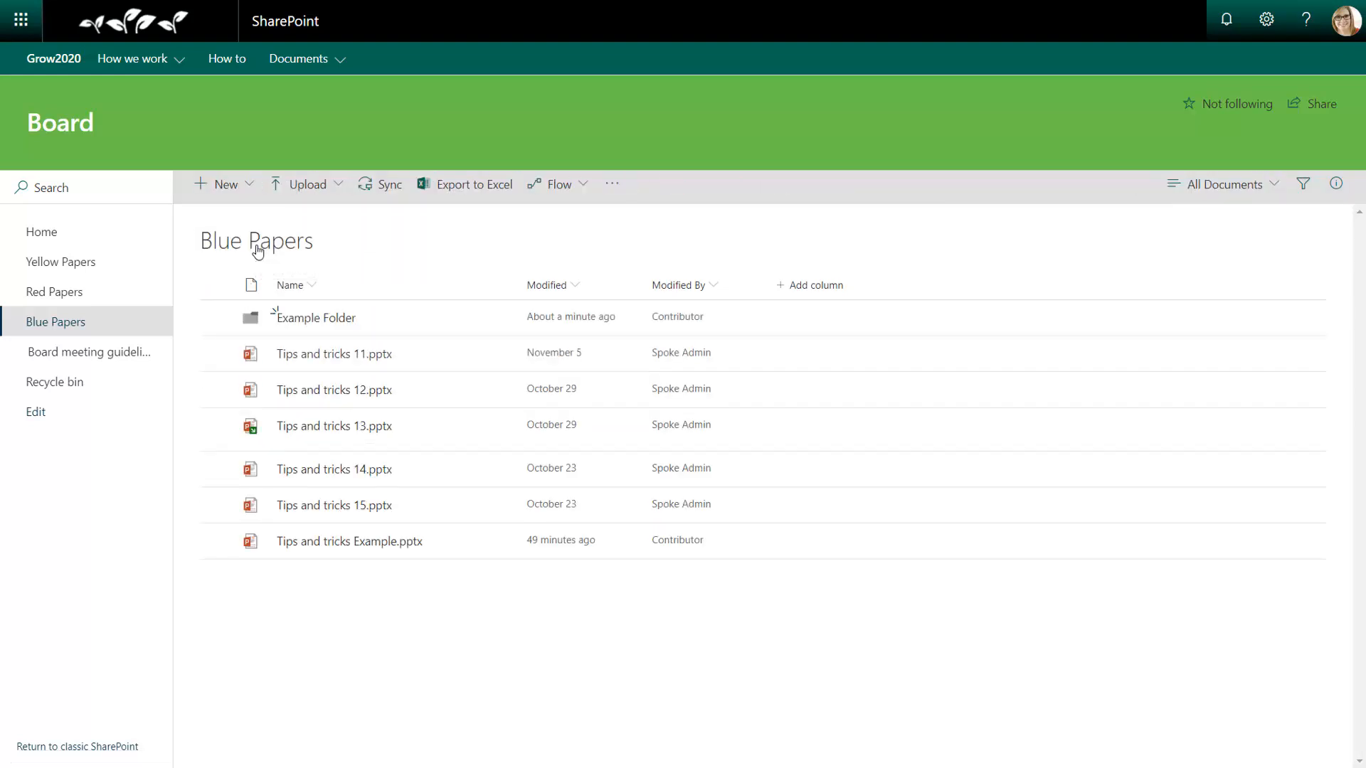